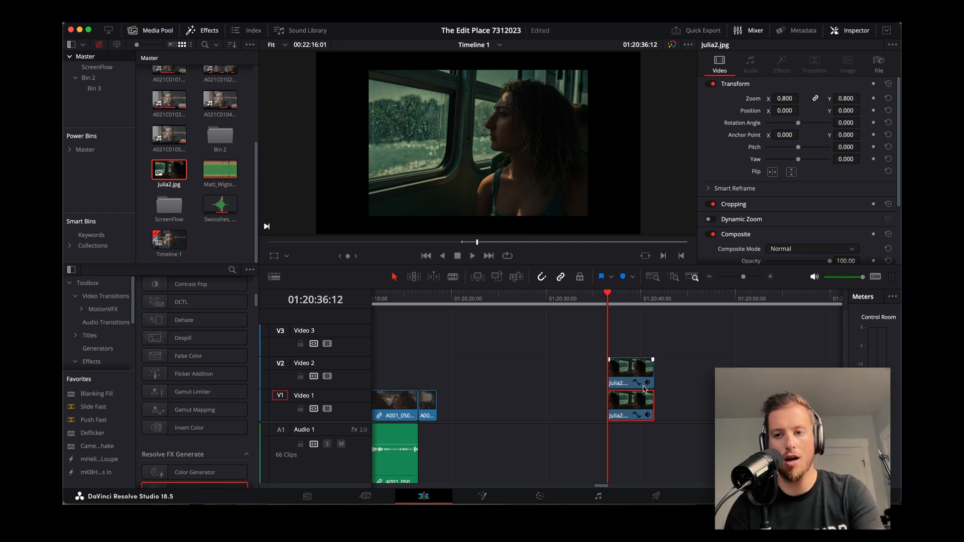
Step: Stack both julia2.jpg copies up a track and add a Solid Color generator beneath them on V1
left_click(801, 98)
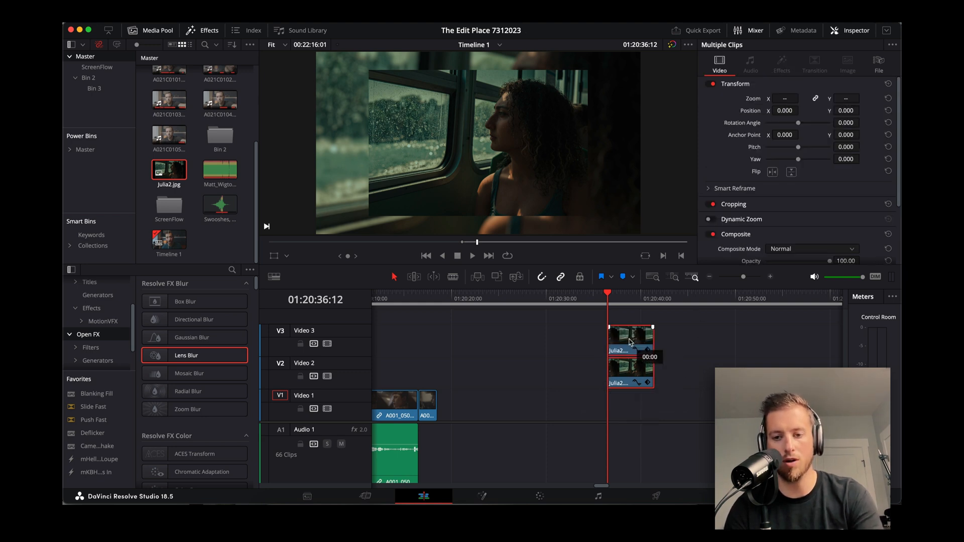
left_click(209, 30)
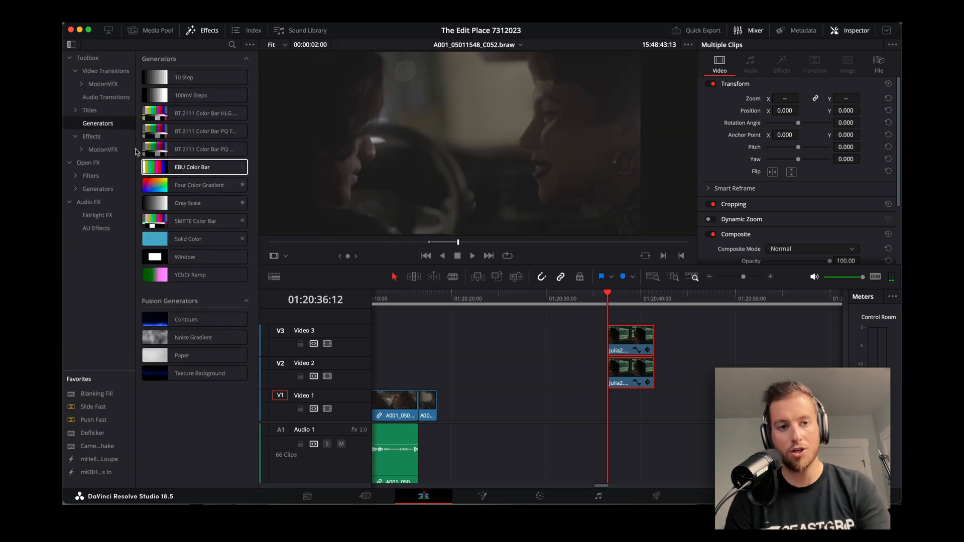
left_click(194, 239)
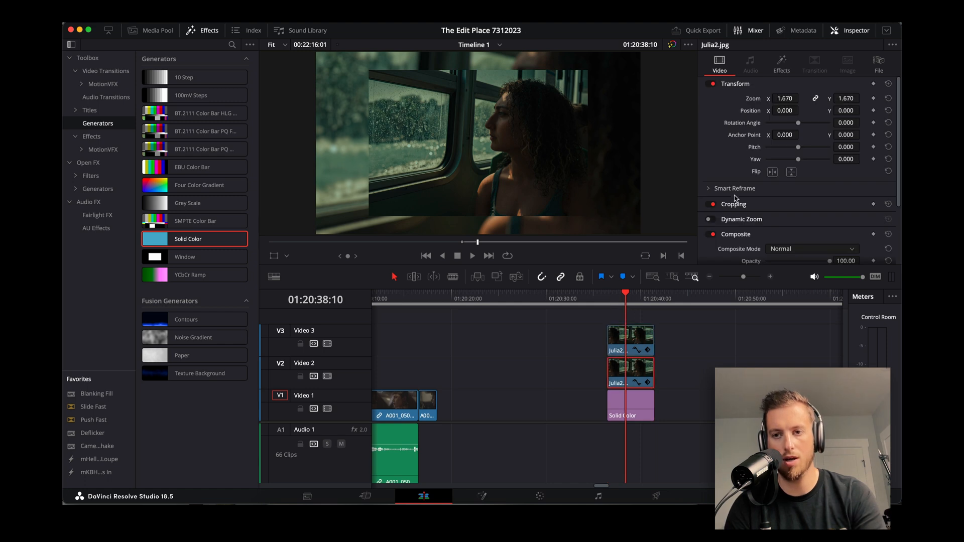
Step: Raise the Lens Blur size on the middle copy and lower its Composite opacity
left_click(781, 63)
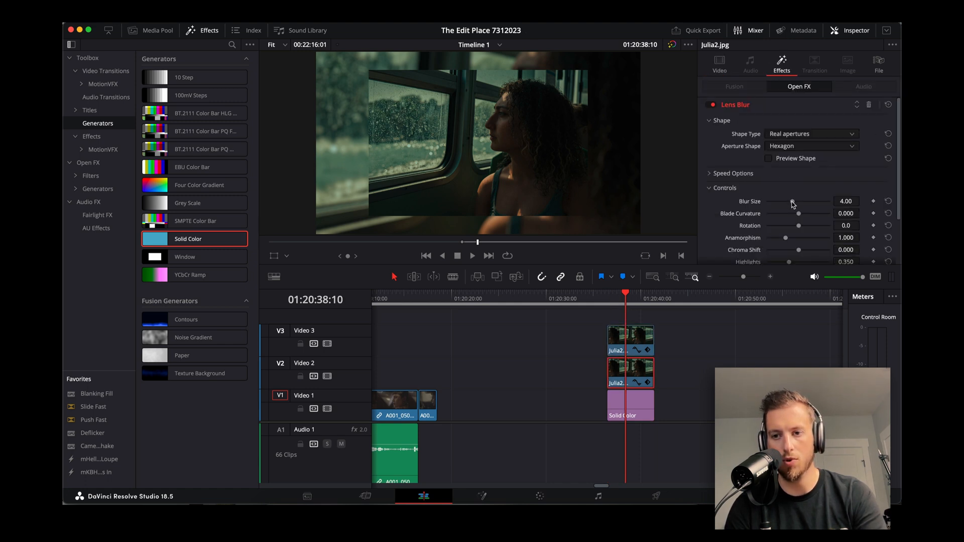
left_click_drag(792, 201, 805, 201)
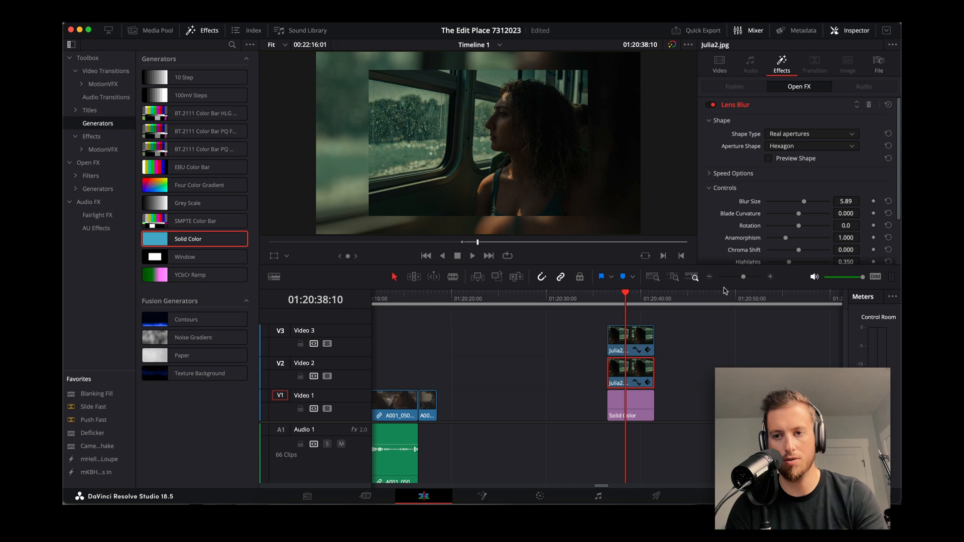
left_click(719, 64)
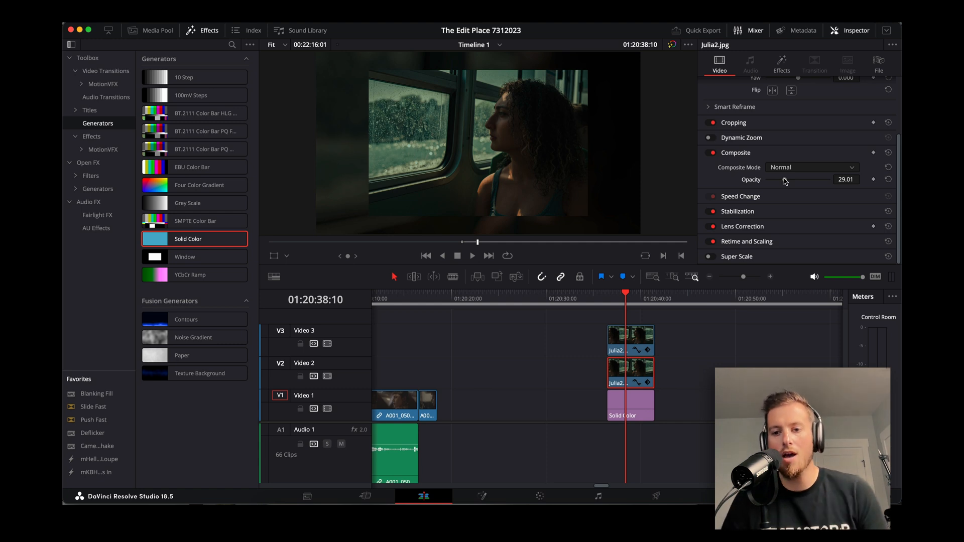
mouse_move(637, 439)
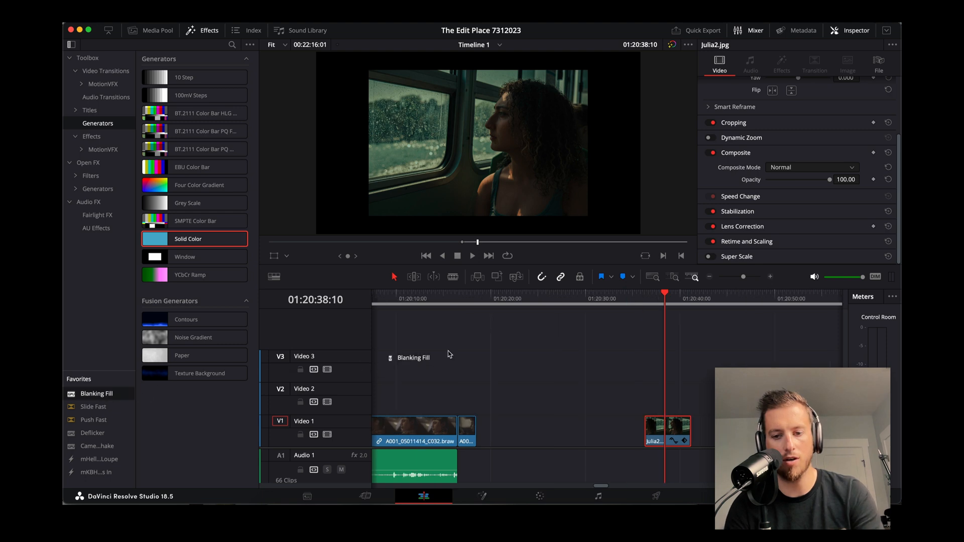
Step: Apply Blanking Fill to julia2.jpg with Manual zoom and a larger, more blurred background
left_click(781, 63)
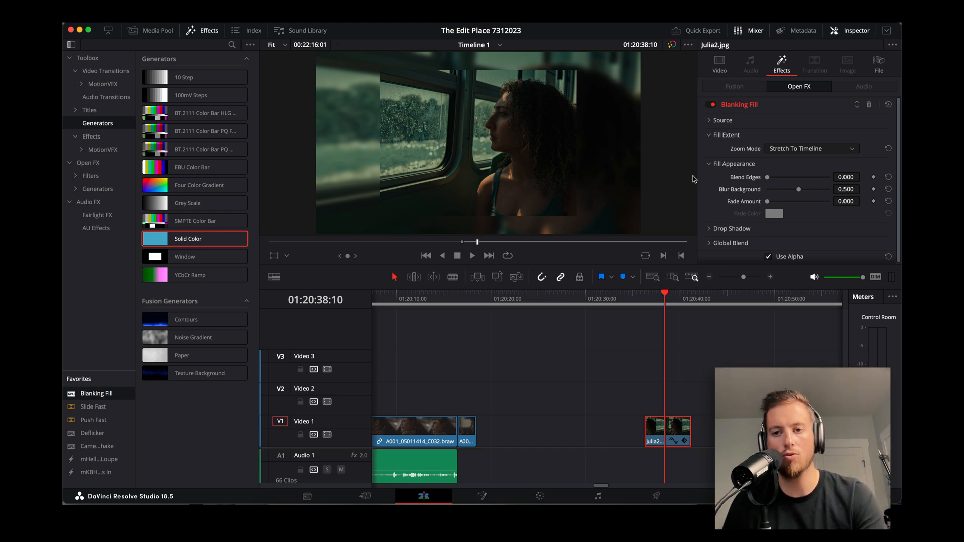
left_click(722, 119)
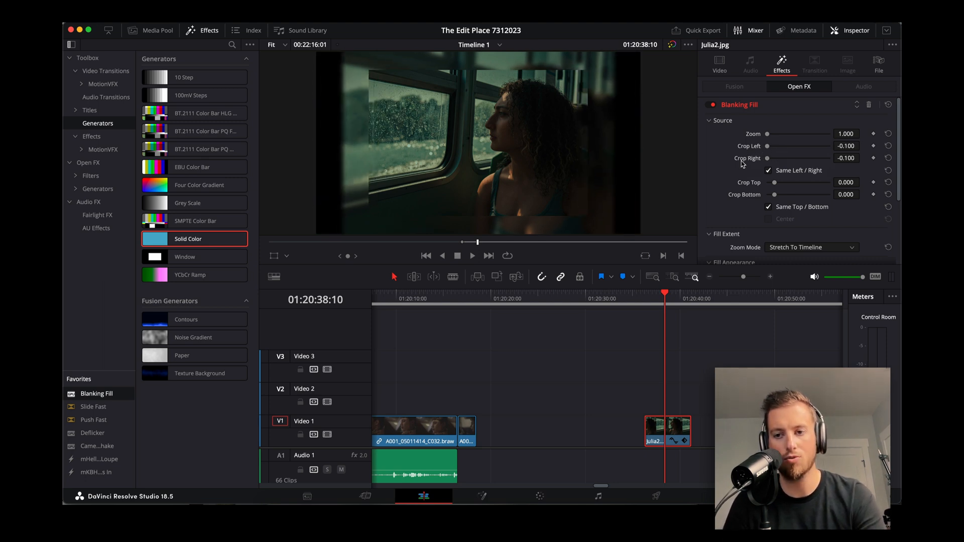
scroll("down", 3)
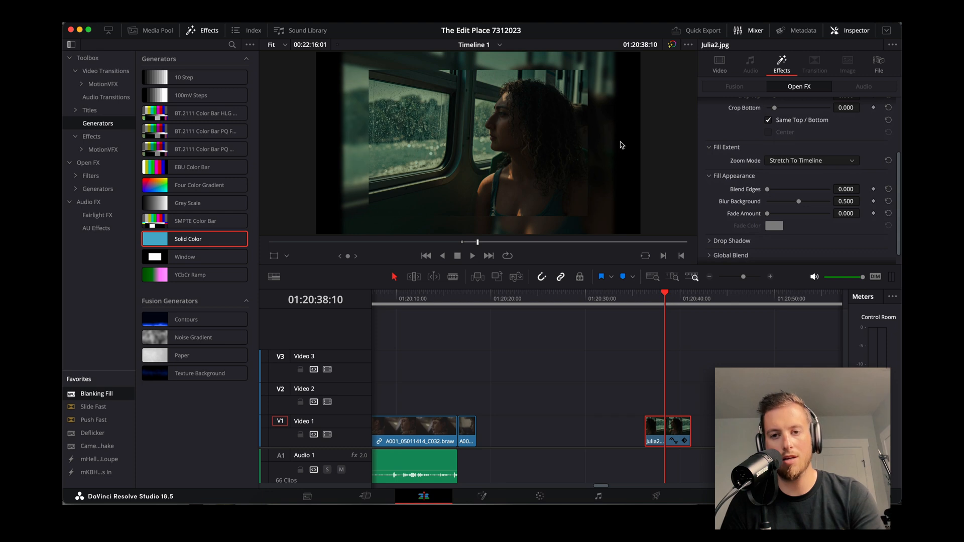
mouse_move(585, 144)
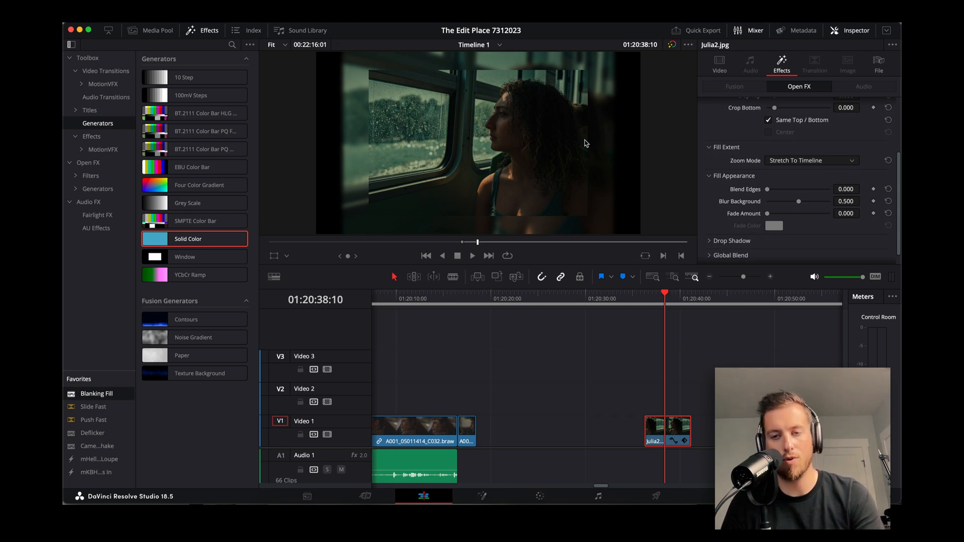
mouse_move(533, 100)
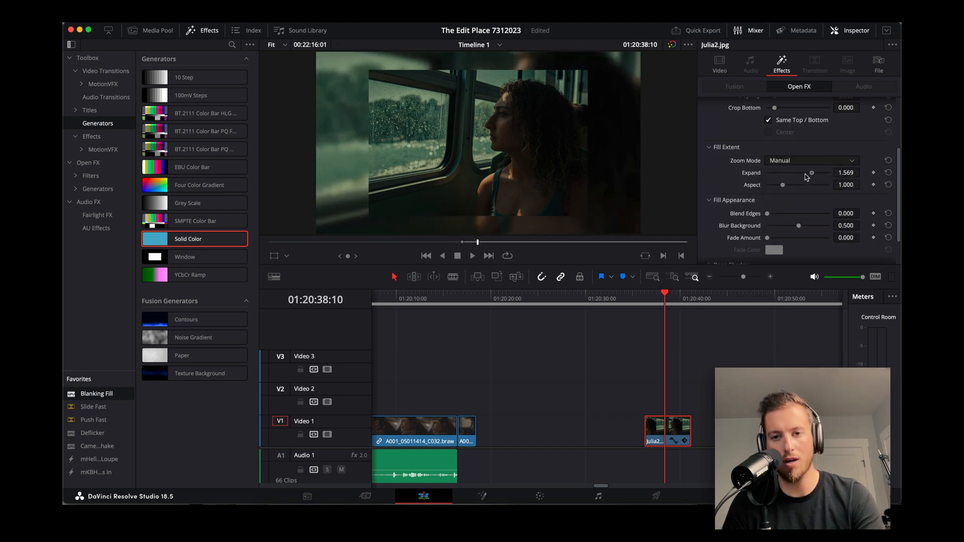
left_click_drag(808, 173, 814, 173)
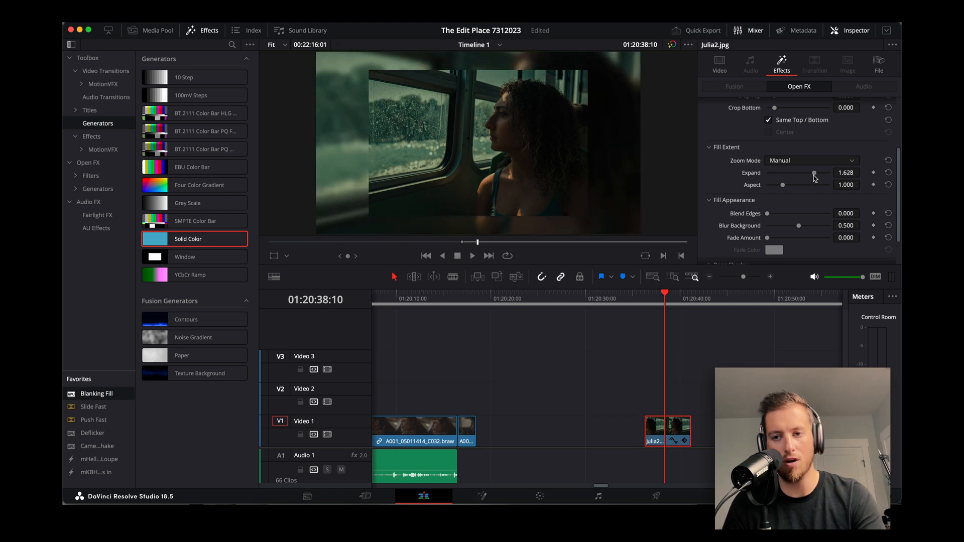
left_click_drag(782, 226, 807, 226)
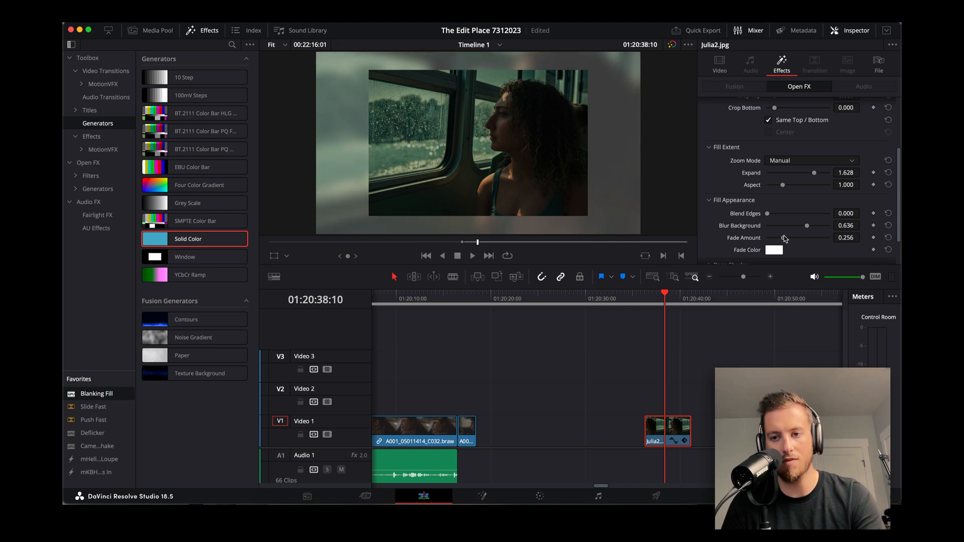
Step: Fade the Blanking Fill background toward black with a higher Fade Amount
left_click(774, 250)
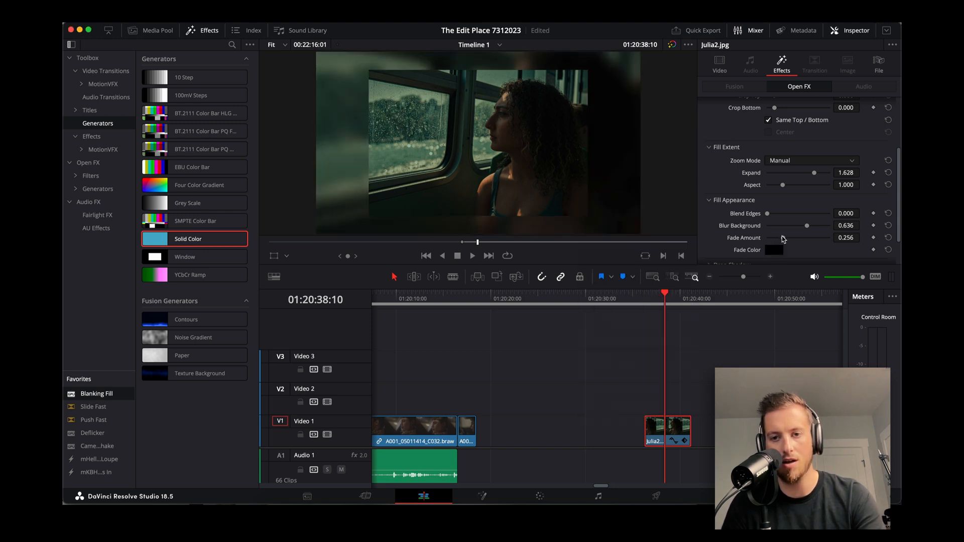
left_click_drag(788, 238, 806, 238)
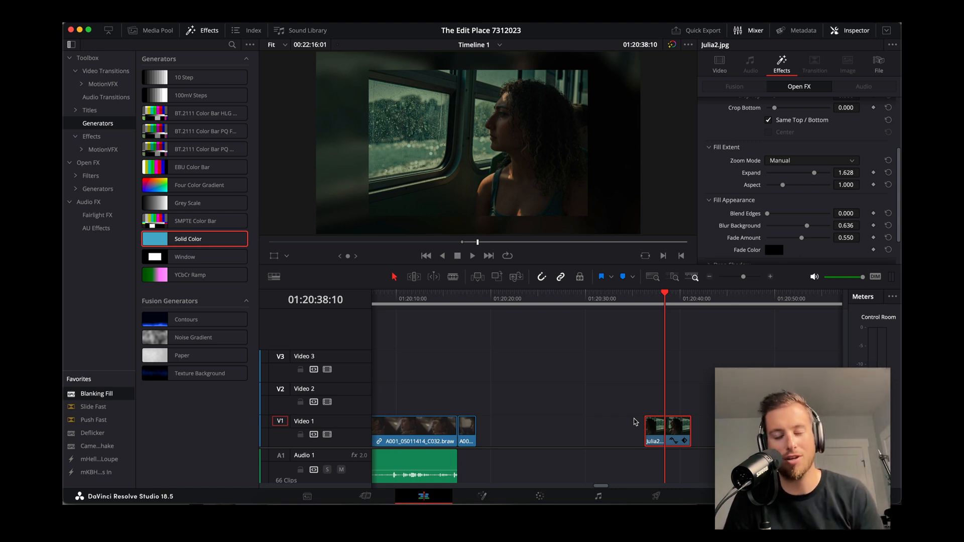
left_click(667, 429)
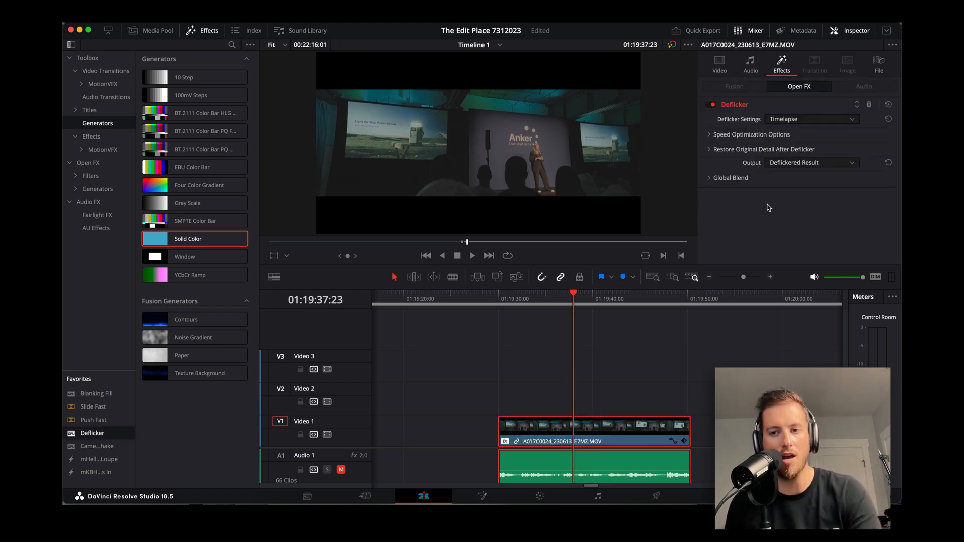
mouse_move(706, 164)
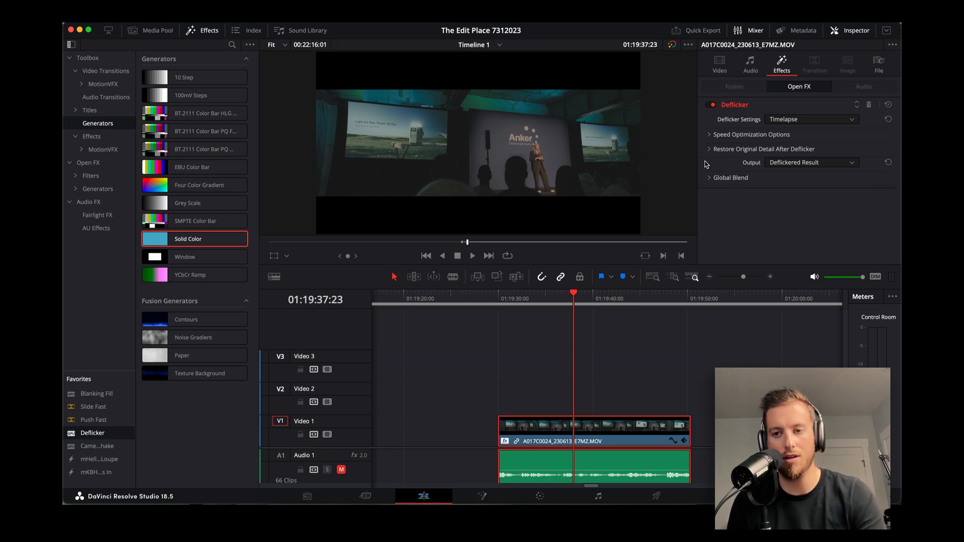
Step: Switch the stage clip's Deflicker from Timelapse to Fluoro Light and play back to review
left_click(811, 119)
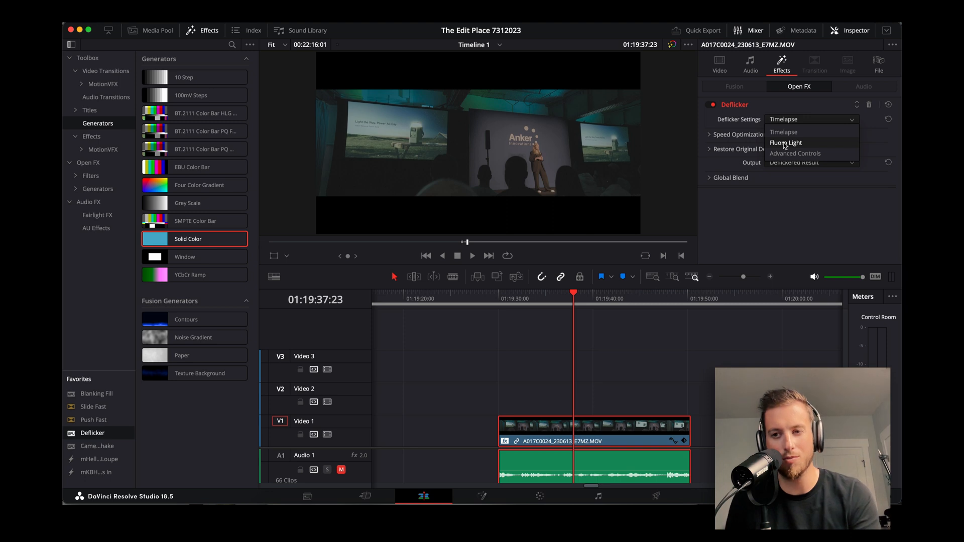
left_click(785, 142)
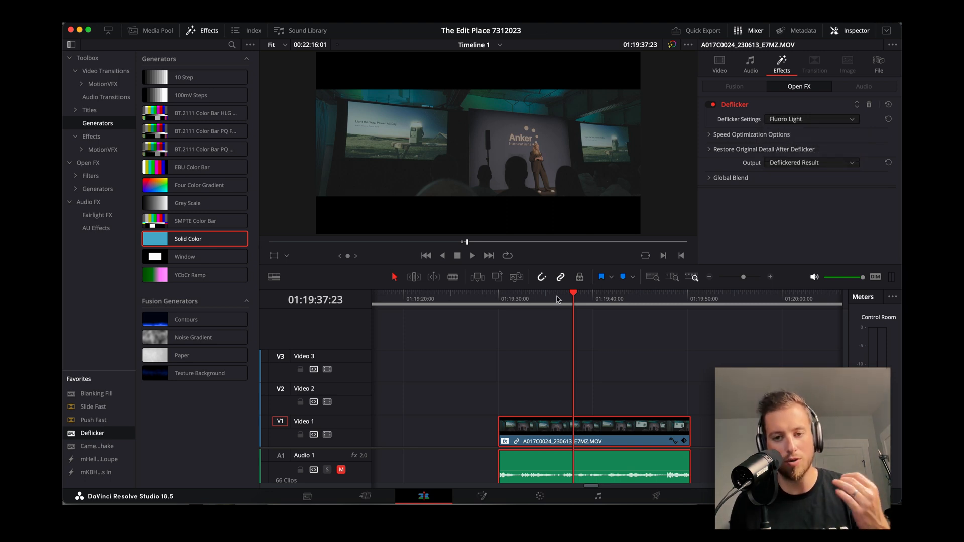
left_click(510, 292)
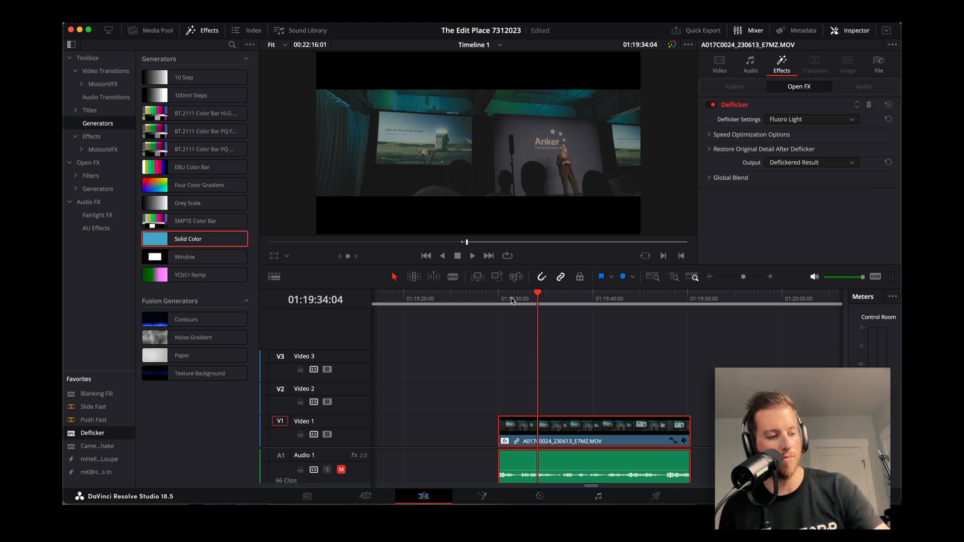
left_click(540, 496)
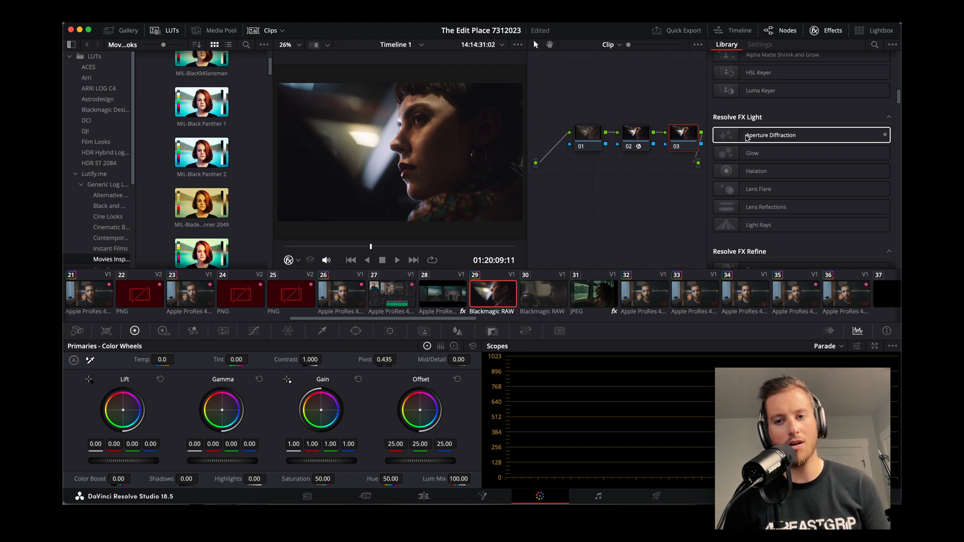
Step: Apply Aperture Diffraction to node 03 and fine-tune Aperture Size down to about 2.73
left_click(759, 44)
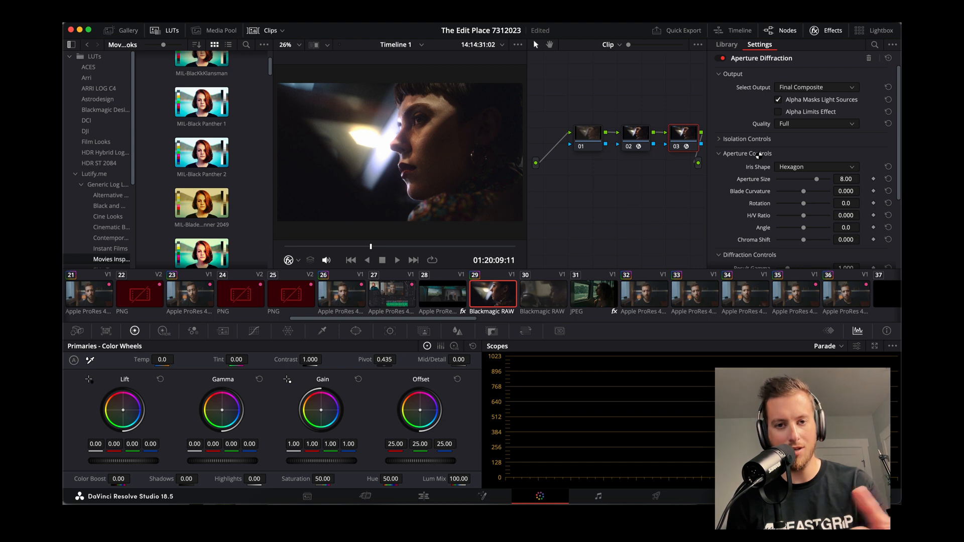
left_click_drag(816, 179, 804, 178)
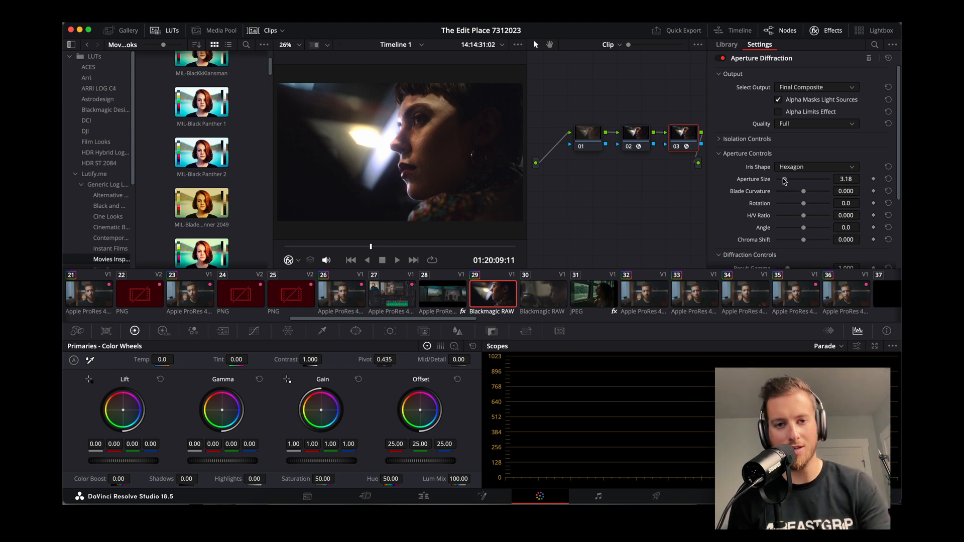
left_click_drag(794, 178, 806, 179)
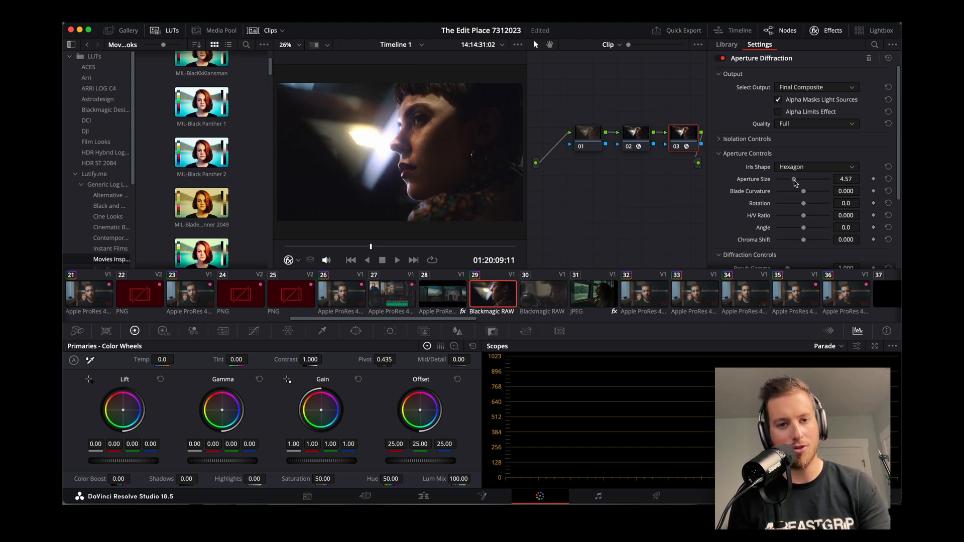
left_click_drag(803, 178, 794, 179)
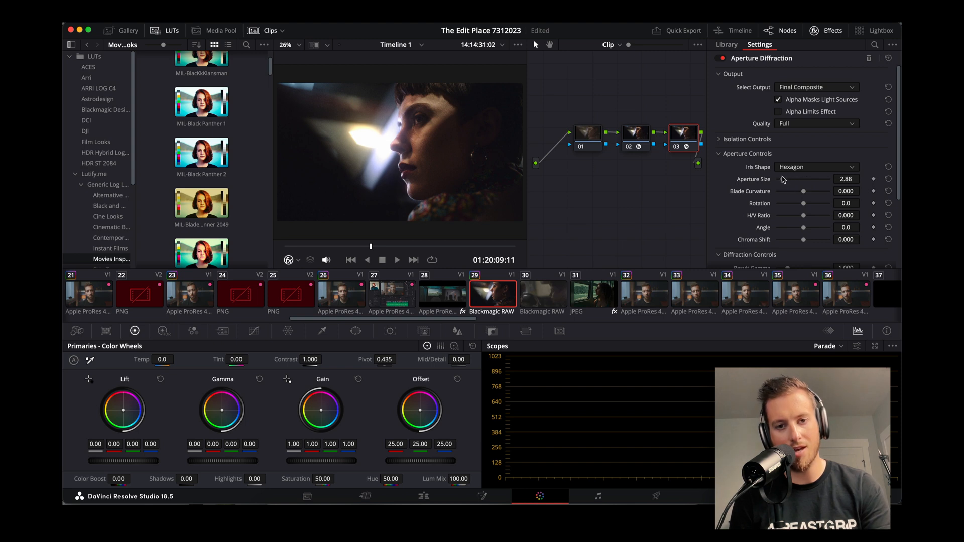
left_click_drag(805, 178, 799, 179)
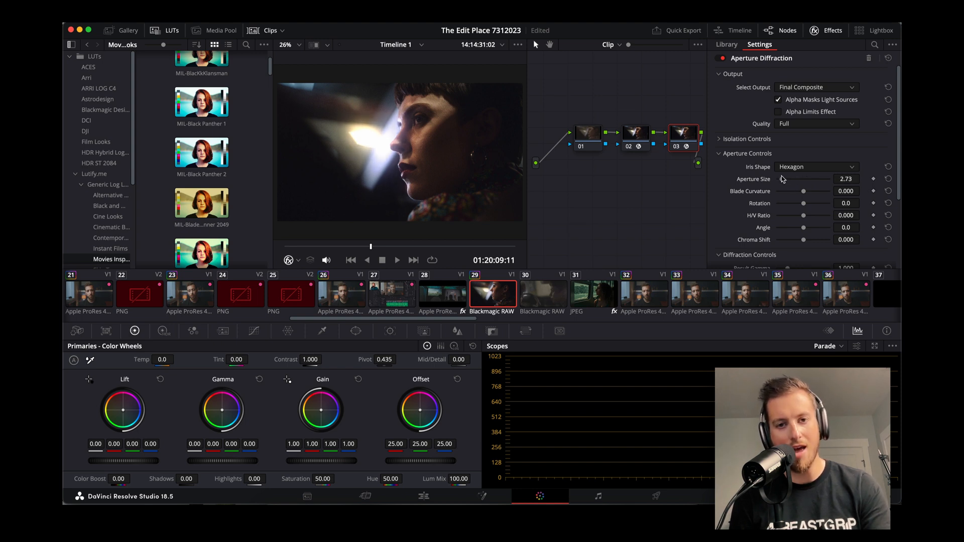
left_click(397, 259)
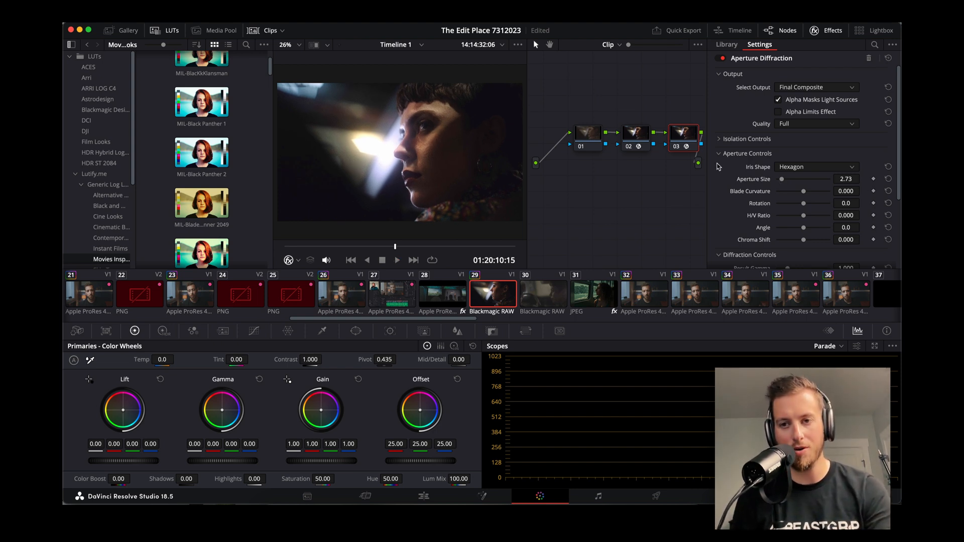
left_click(726, 44)
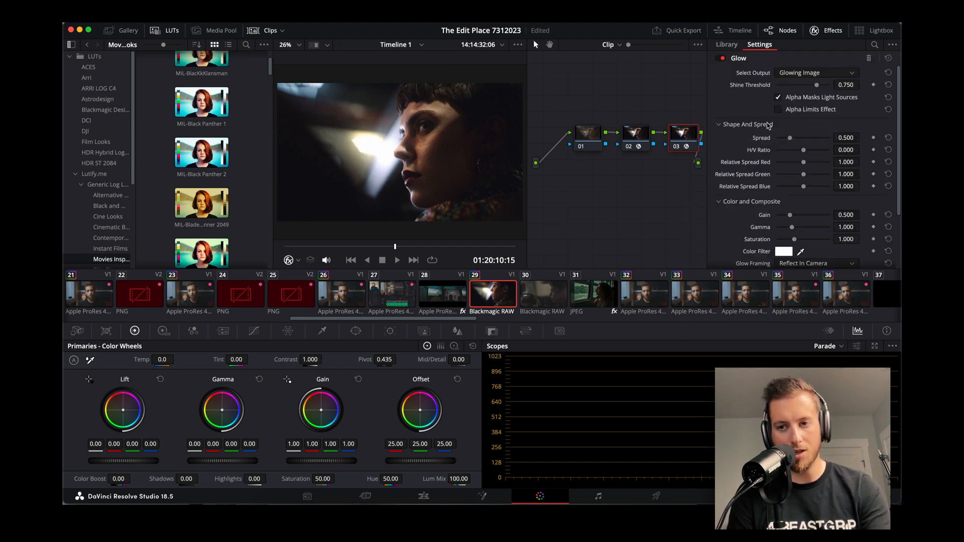
Step: Adjust the Glow spread, then try Lens Flare on node 03
left_click_drag(790, 137, 781, 138)
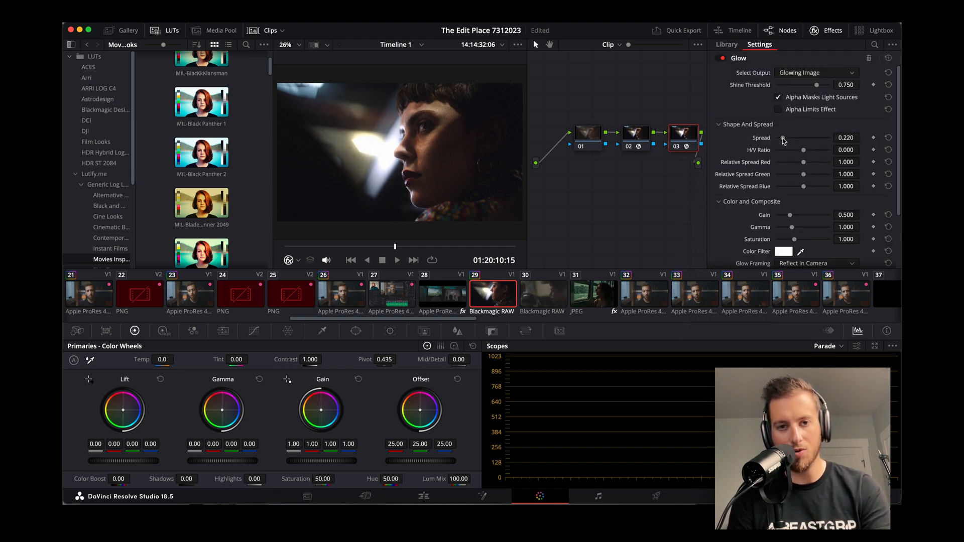
left_click_drag(784, 137, 793, 137)
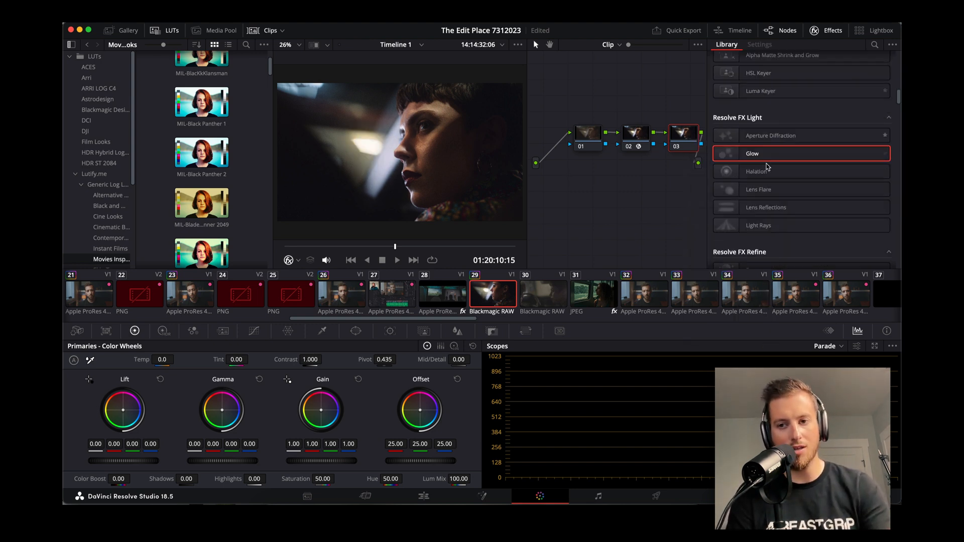
mouse_move(738, 203)
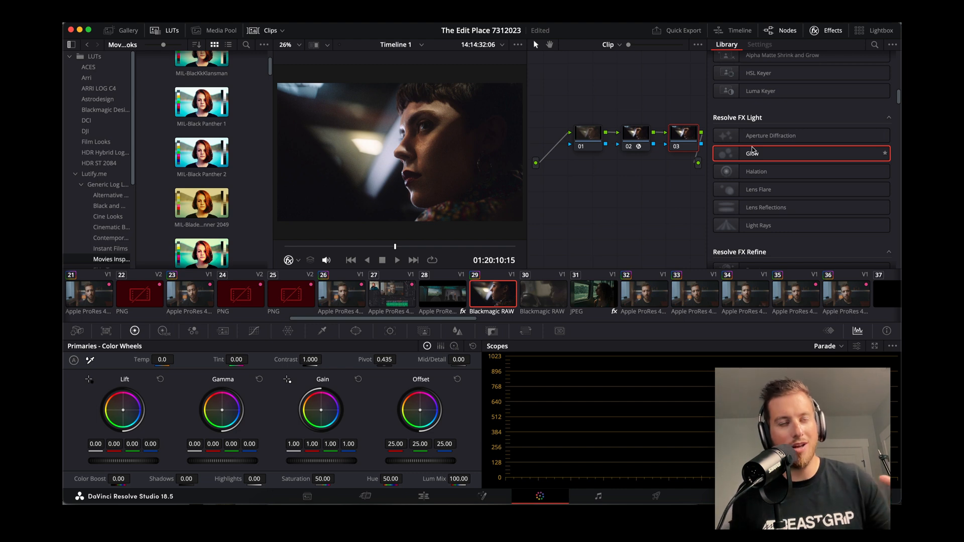
mouse_move(758, 190)
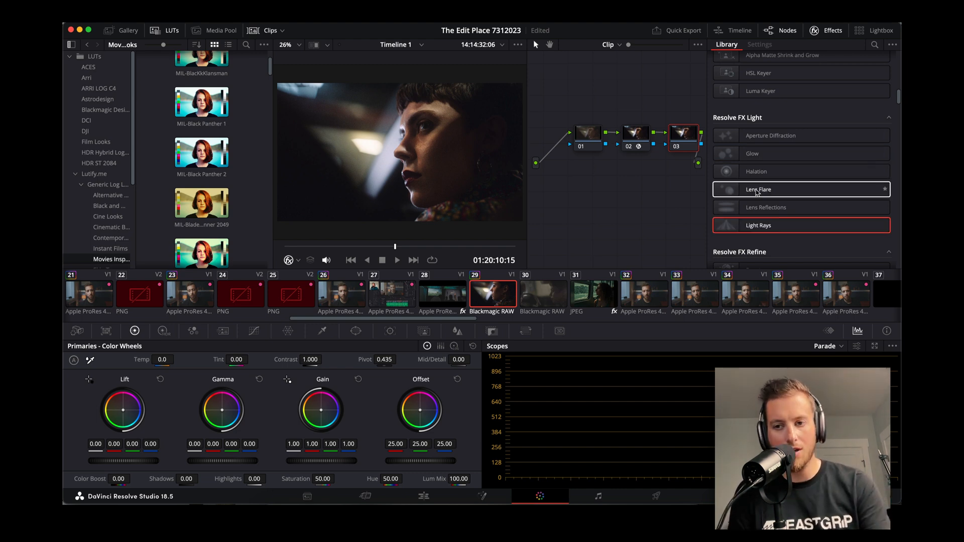
double_click(758, 190)
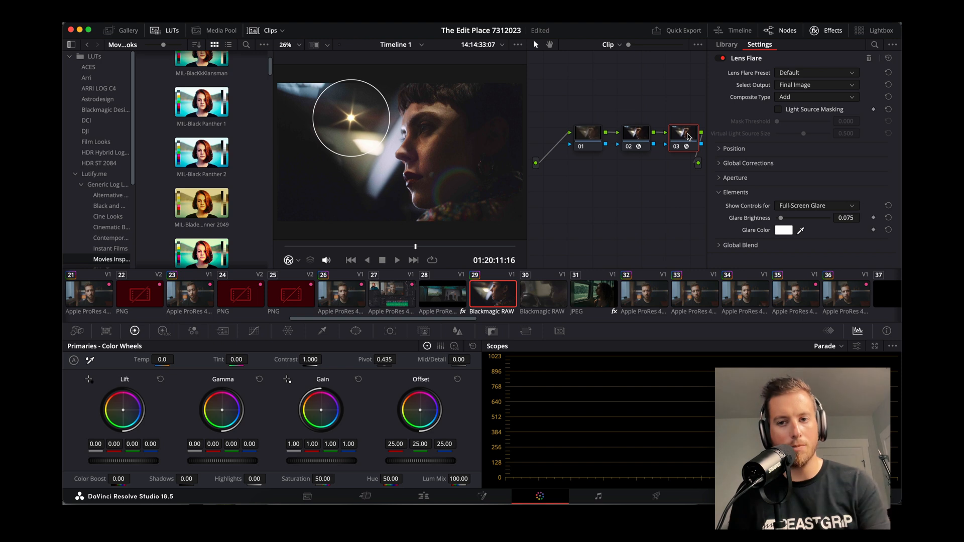
Step: Replace it with Halation from Resolve FX Light on node 03 and tune the effect
left_click(726, 45)
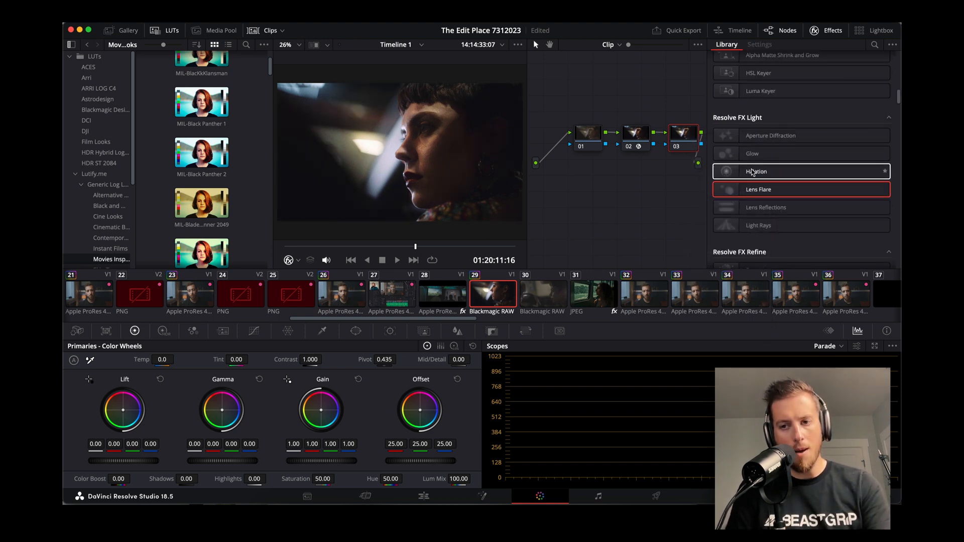
left_click(760, 45)
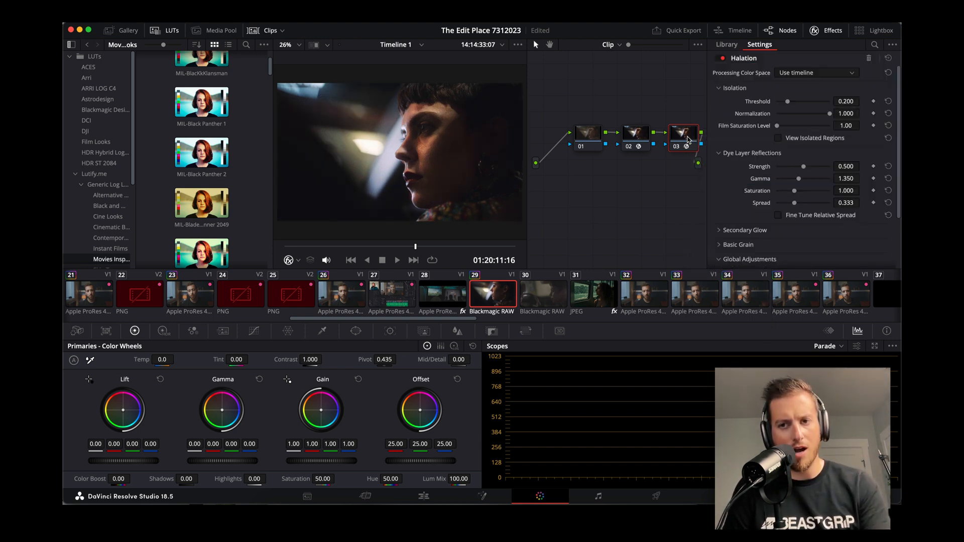
left_click_drag(787, 100, 818, 100)
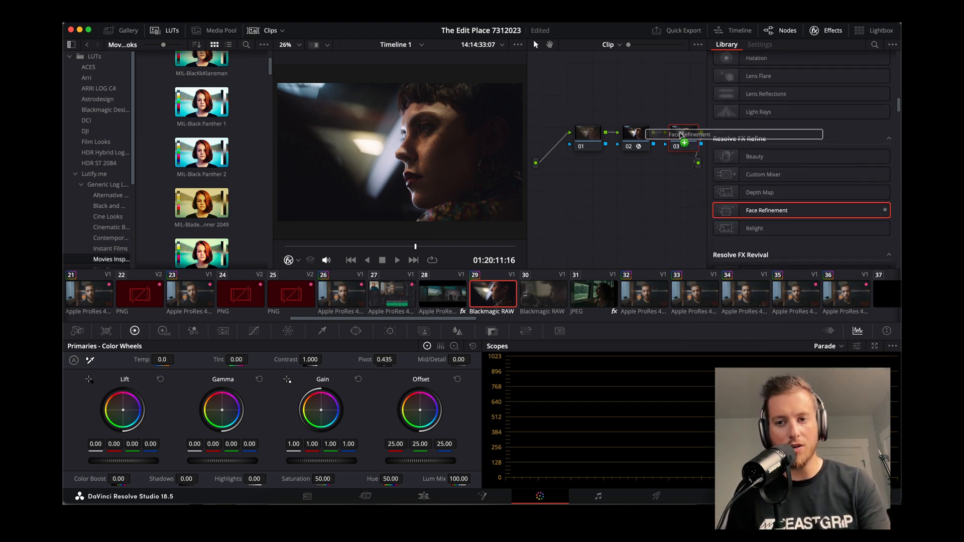
Step: Apply Face Refinement to node 03, analyze the face and hide the tracking overlay
left_click(759, 45)
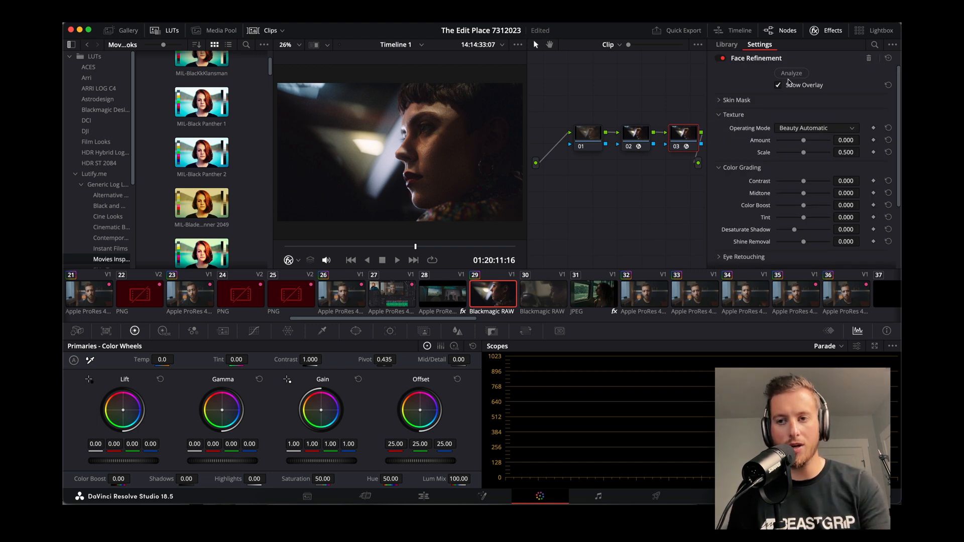
left_click(792, 74)
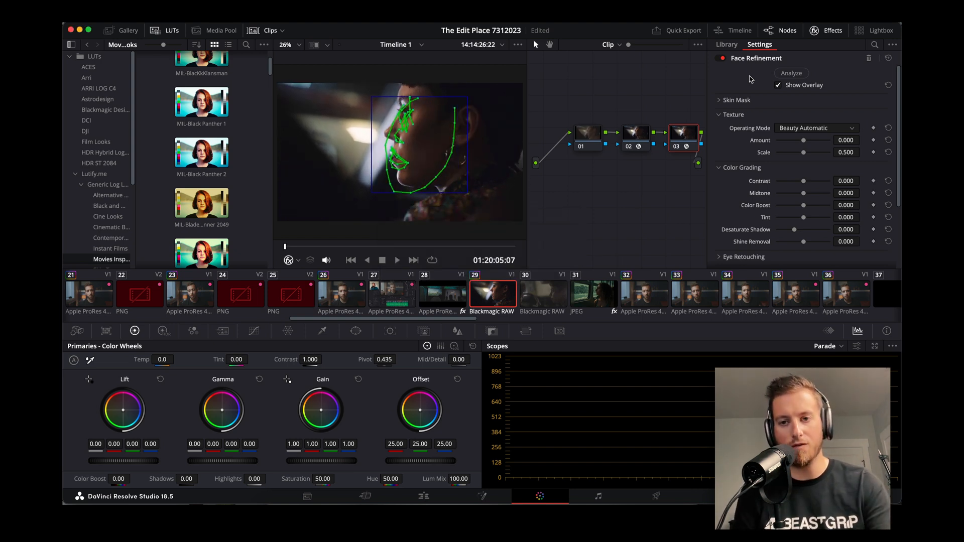
scroll("down", 3)
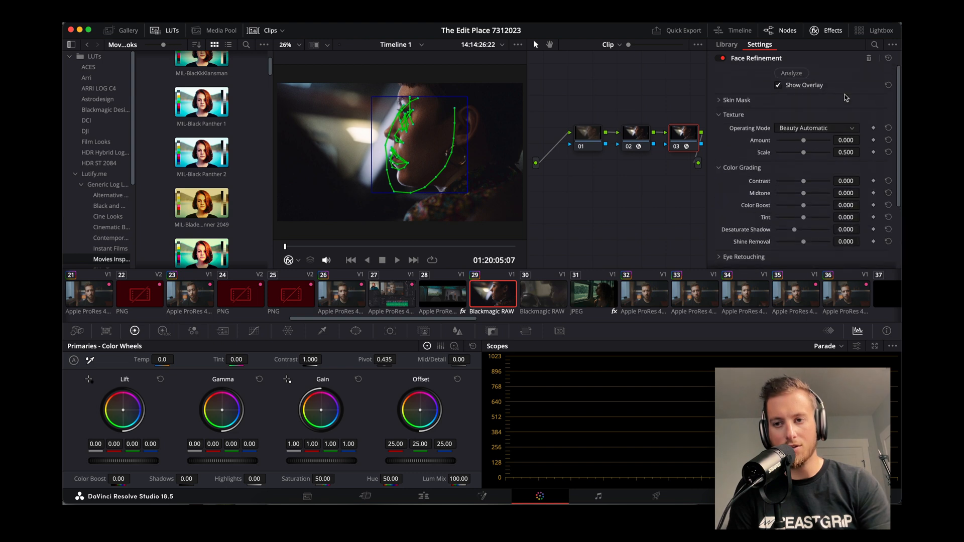
left_click(780, 85)
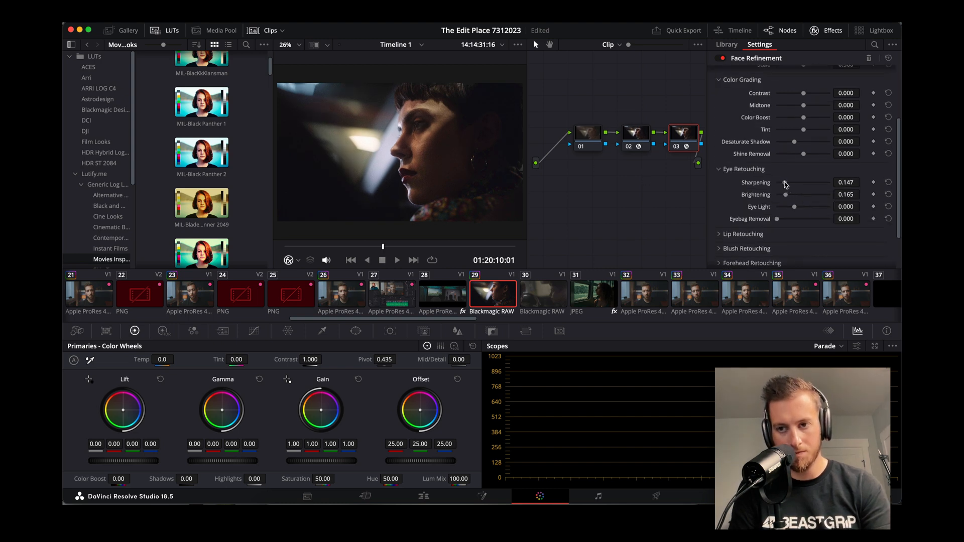
Step: Add eye light, reduce under-eye bags and raise lip saturation to a subtle level
left_click_drag(776, 205, 811, 206)
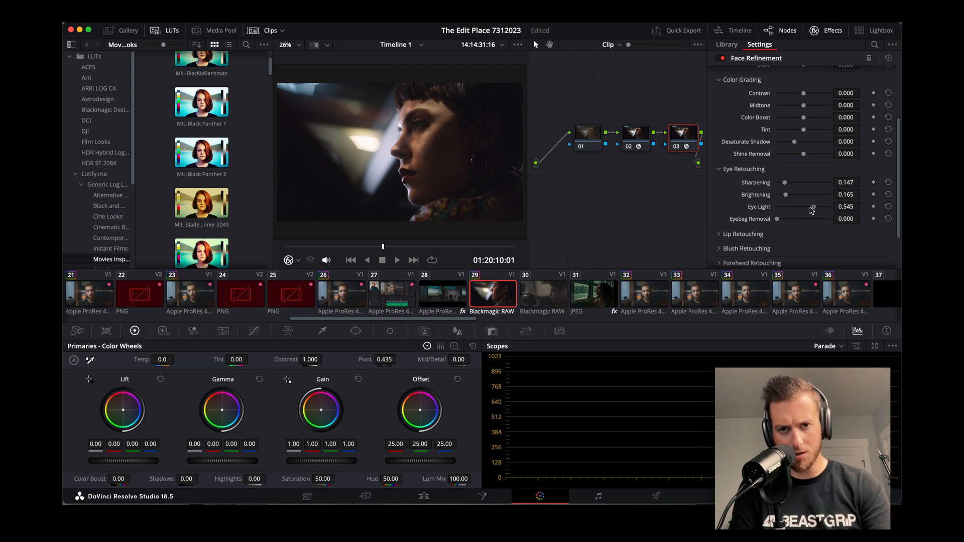
left_click_drag(812, 207, 794, 207)
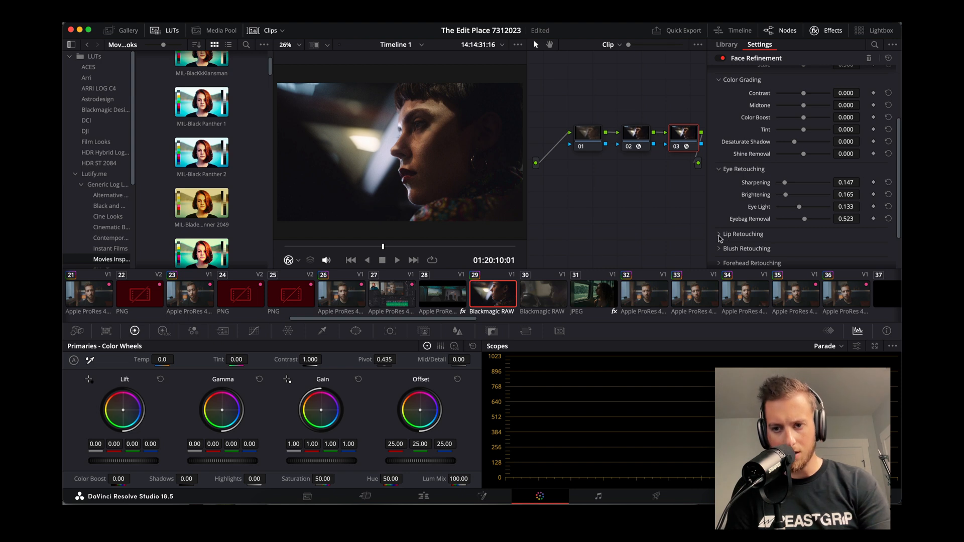
left_click(719, 234)
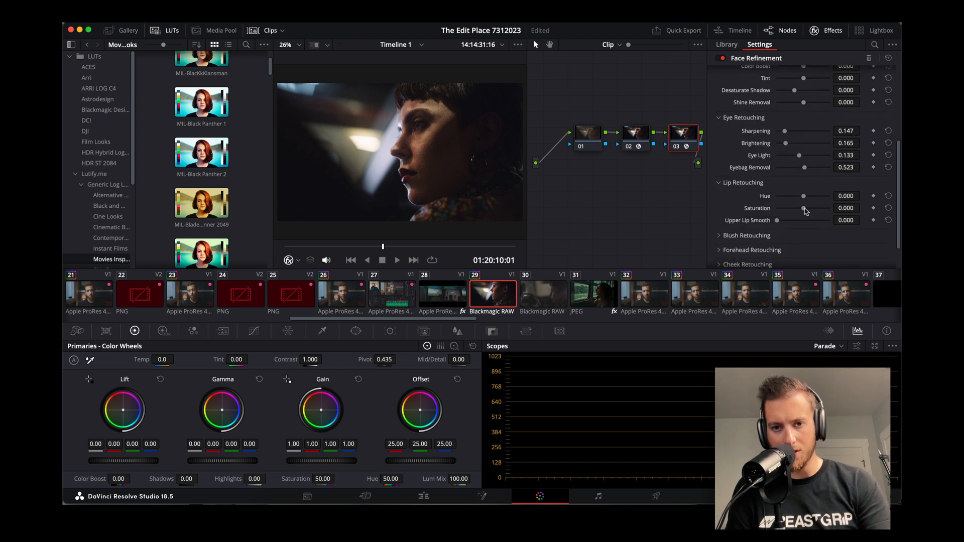
left_click_drag(803, 208, 830, 208)
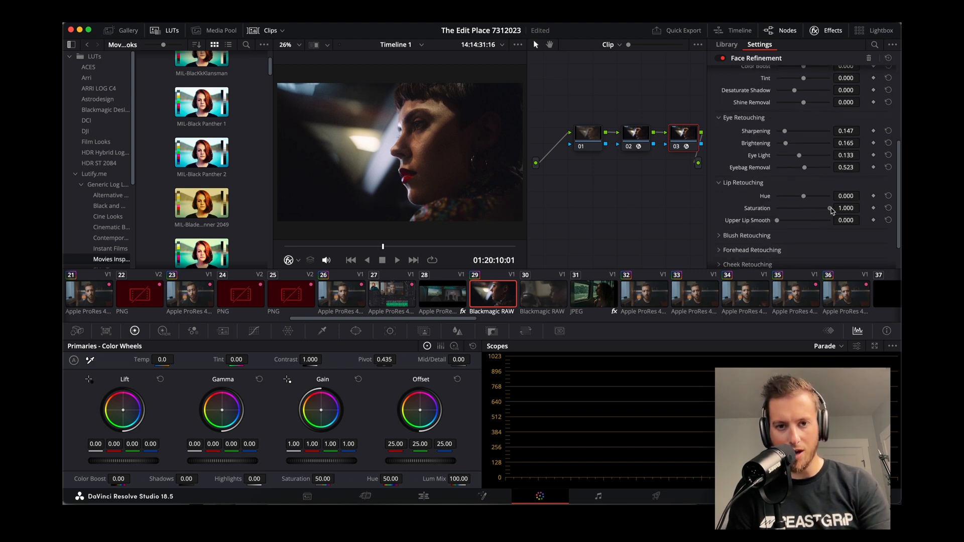
left_click_drag(831, 208, 804, 208)
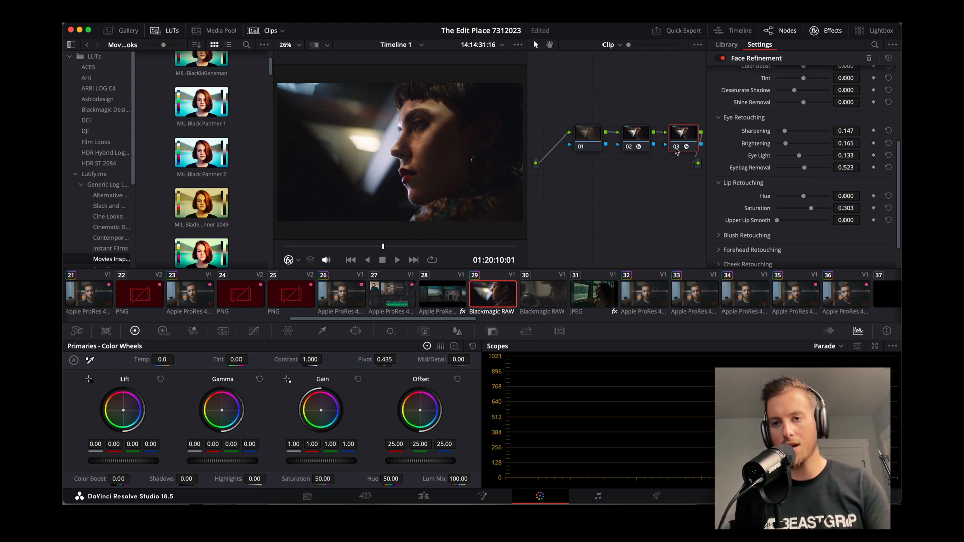
Step: Inspect the Relight point-source effect on node 02 with its relighting map preview
left_click(726, 44)
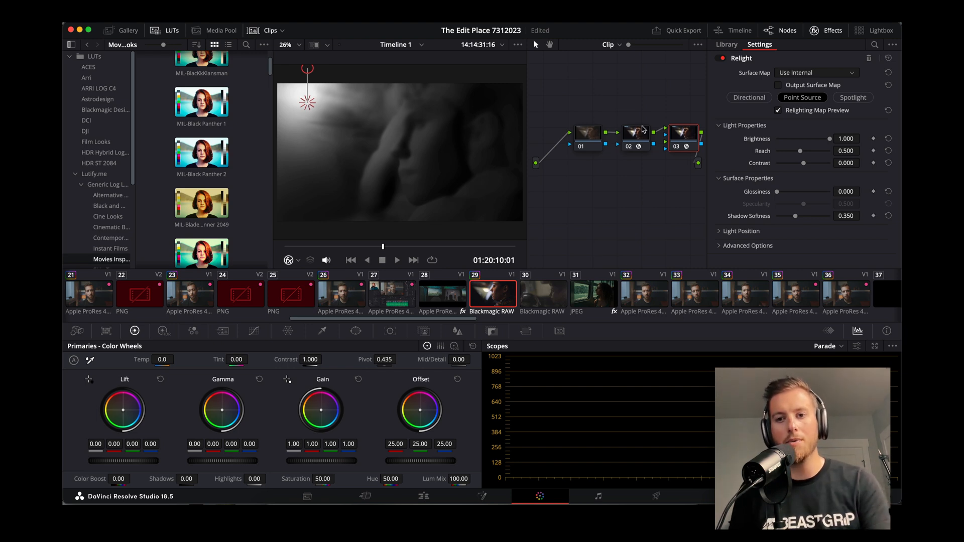
left_click(727, 44)
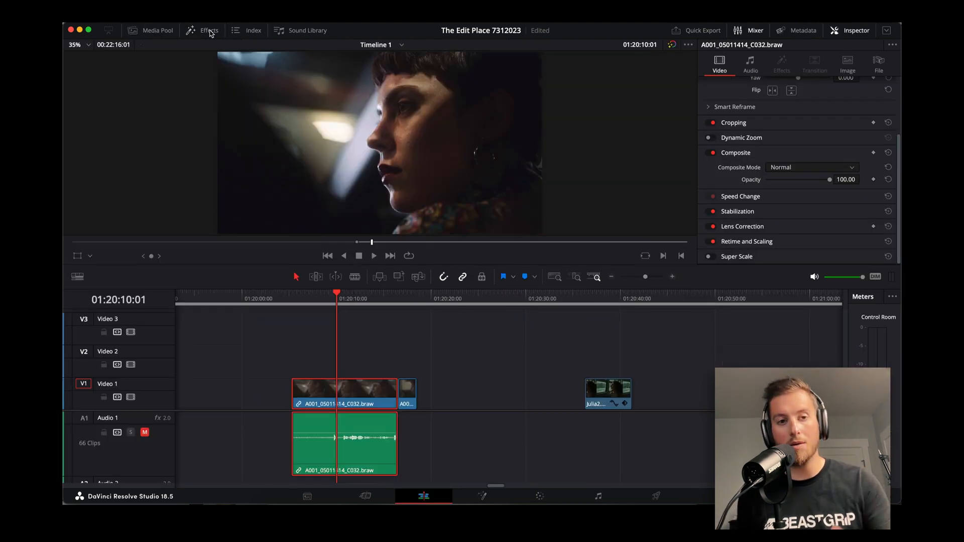
Step: Apply Tilt-Shift Blur from Open FX to the braw clip and raise the focus centre to about 0.63
left_click(209, 30)
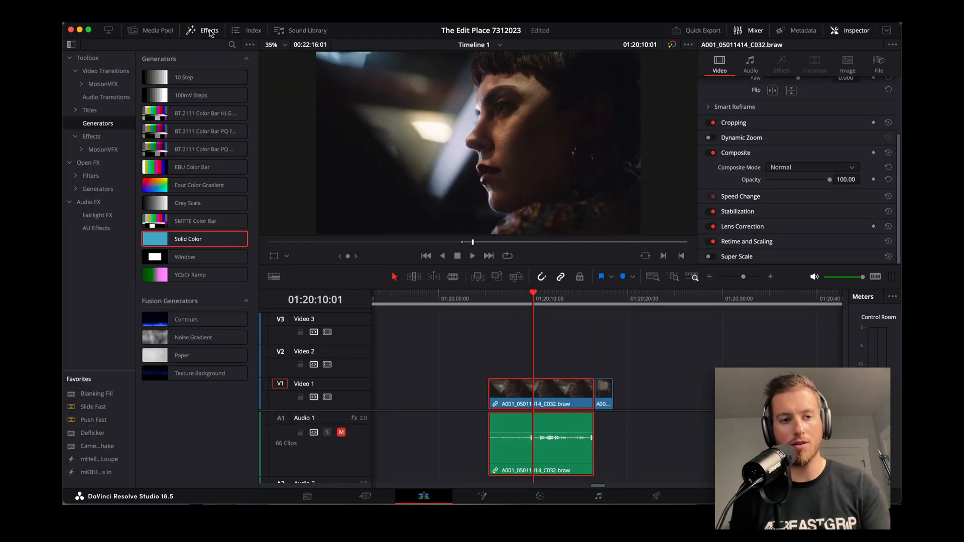
left_click(89, 163)
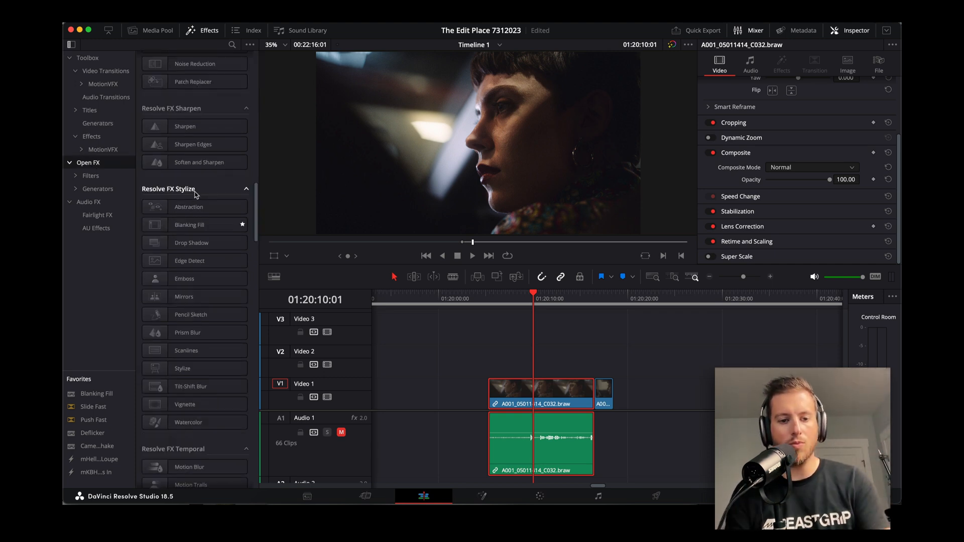
left_click_drag(191, 385, 548, 394)
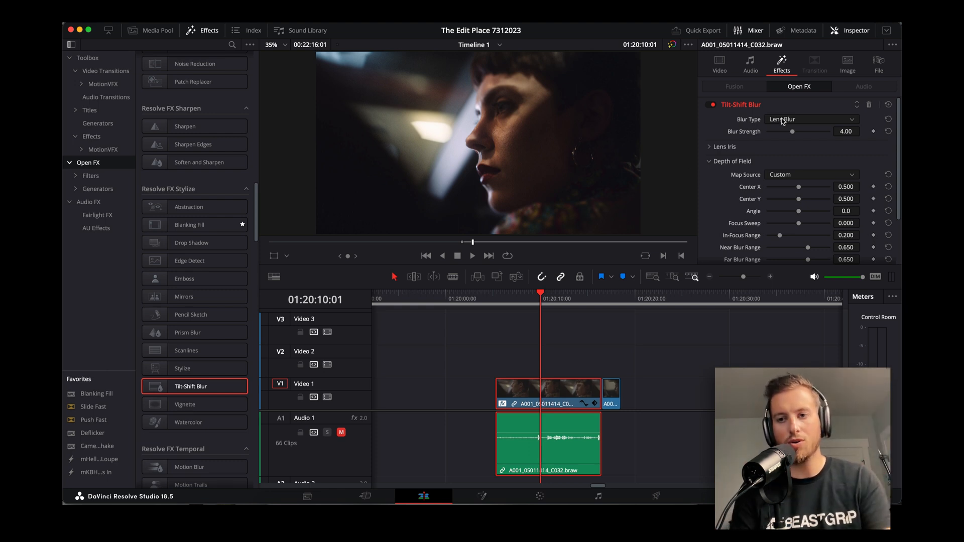
left_click_drag(792, 131, 802, 131)
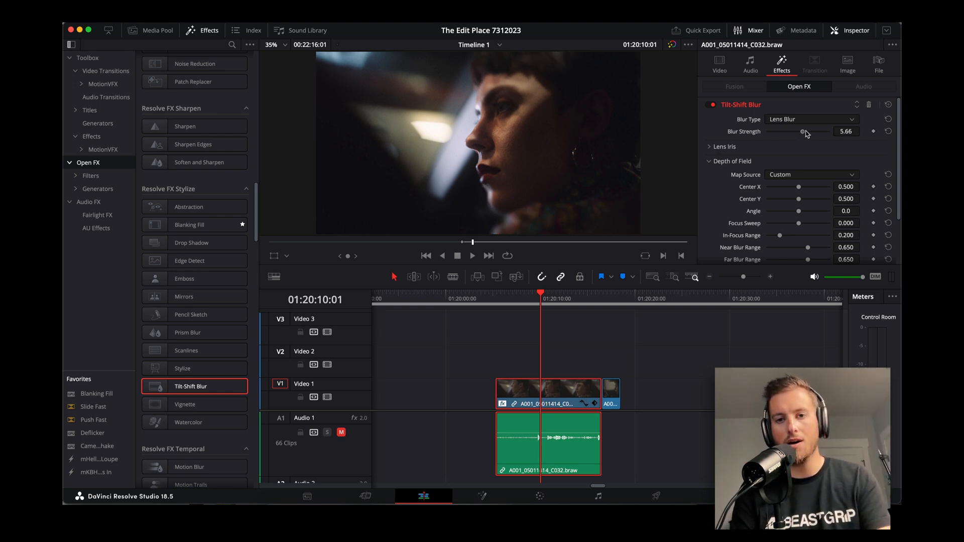
left_click_drag(805, 131, 796, 130)
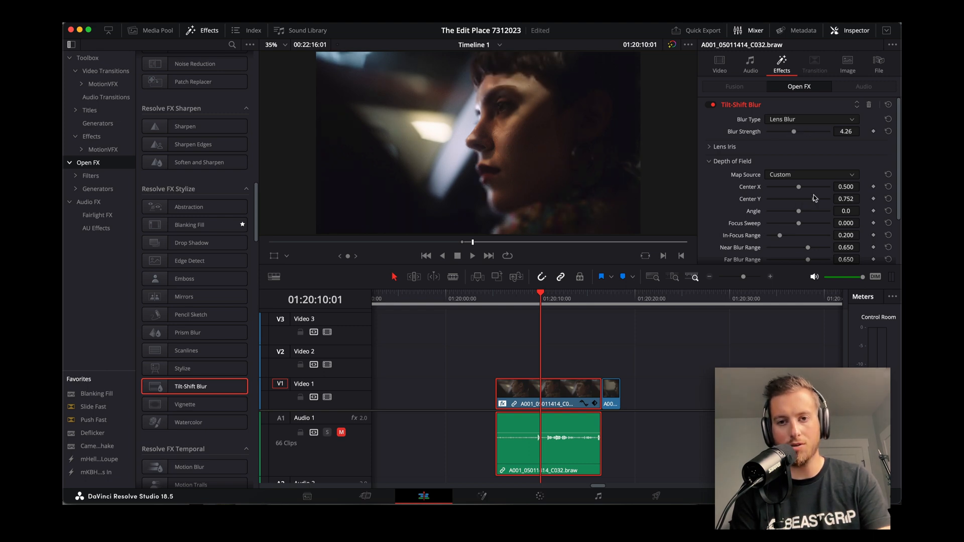
left_click_drag(811, 198, 805, 197)
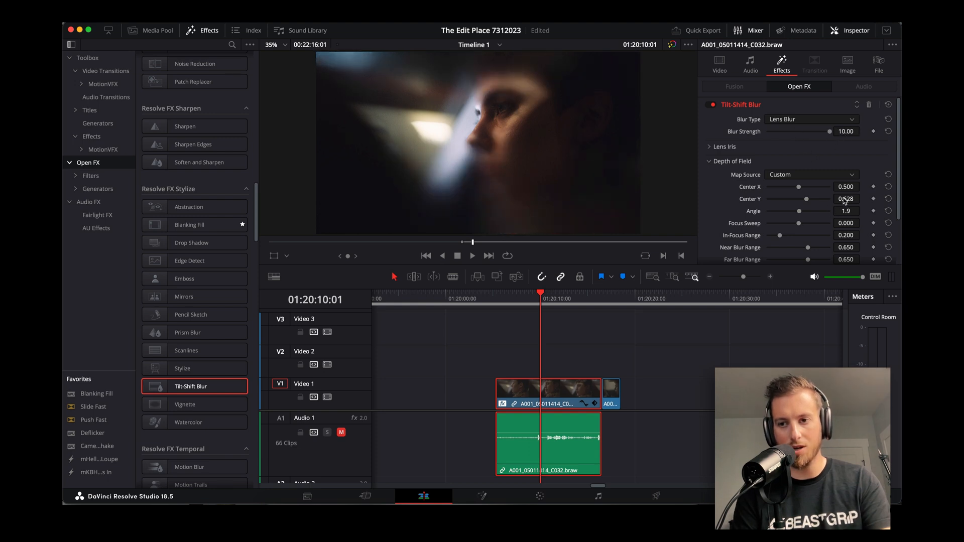
Step: Set the focus angle to 1.8, lower Blur Strength to about 3.57 and toggle the effect to compare
left_click(863, 208)
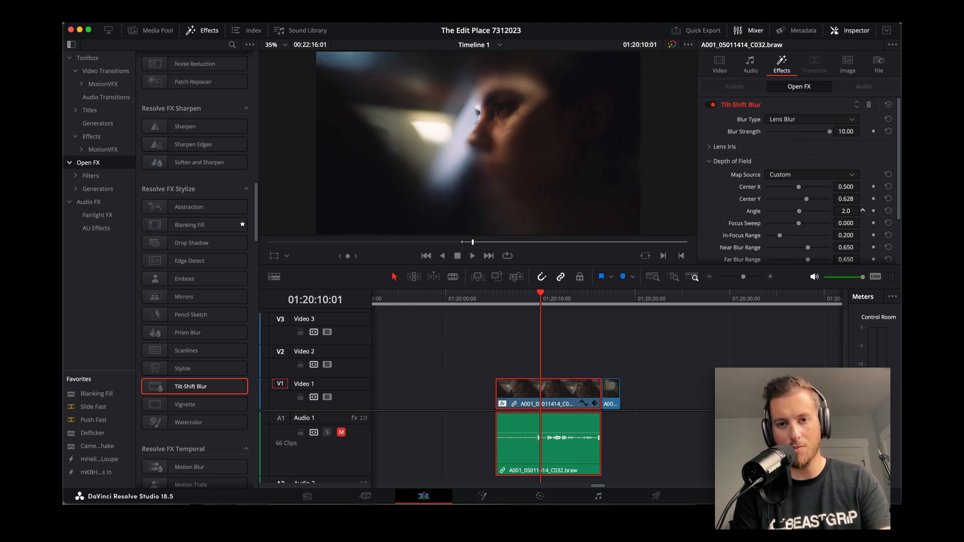
left_click_drag(842, 131, 797, 132)
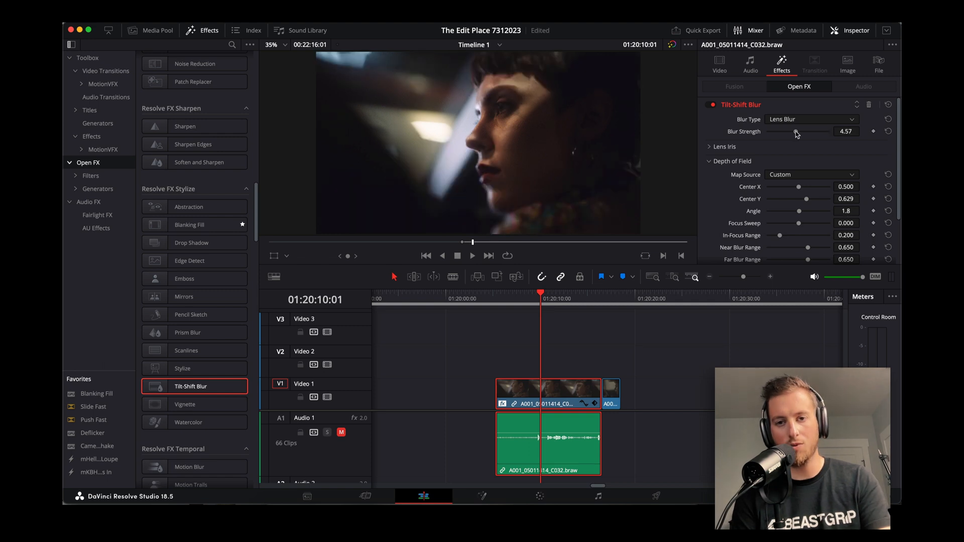
left_click_drag(812, 131, 793, 131)
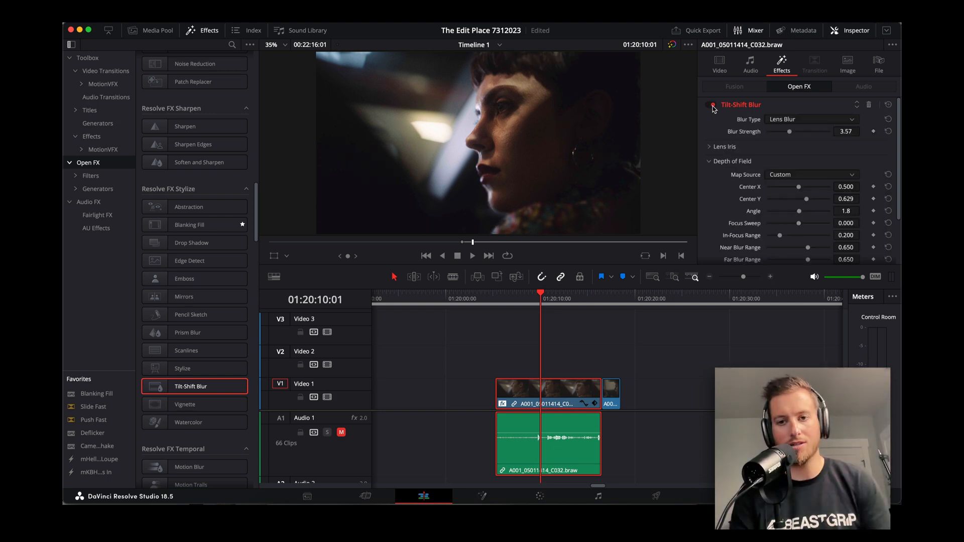
left_click(708, 104)
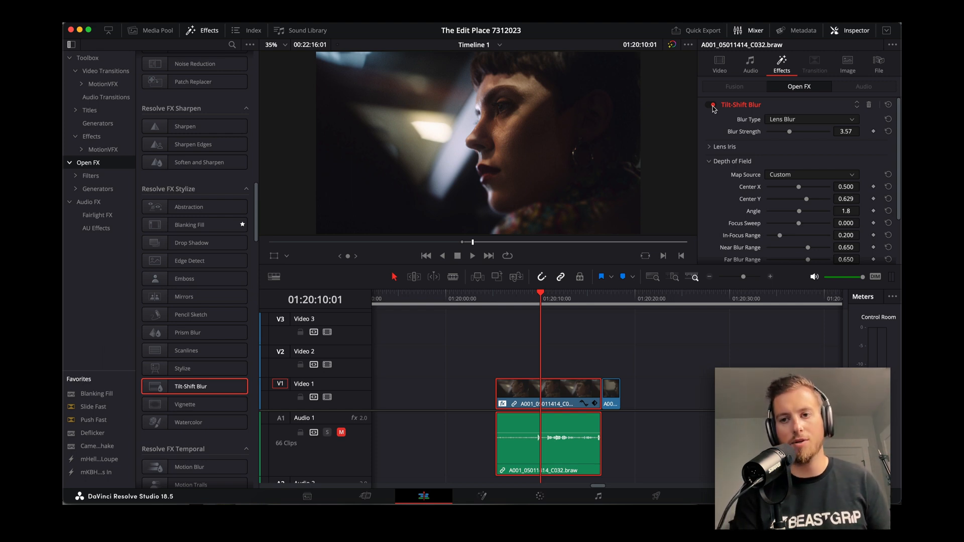
Step: Select the car clip and lower its Camera Shake Motion Scale and Speed Scale
left_click(150, 30)
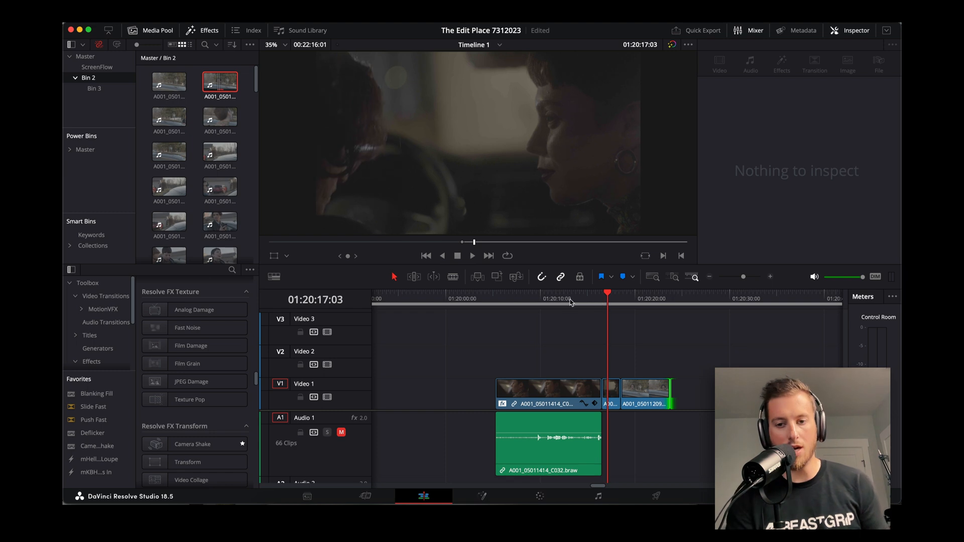
left_click(560, 299)
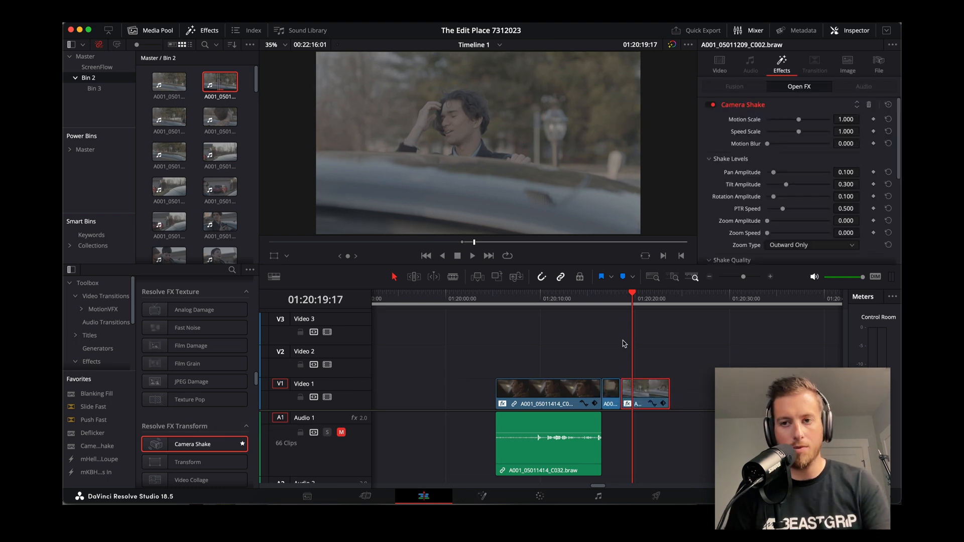
left_click(472, 256)
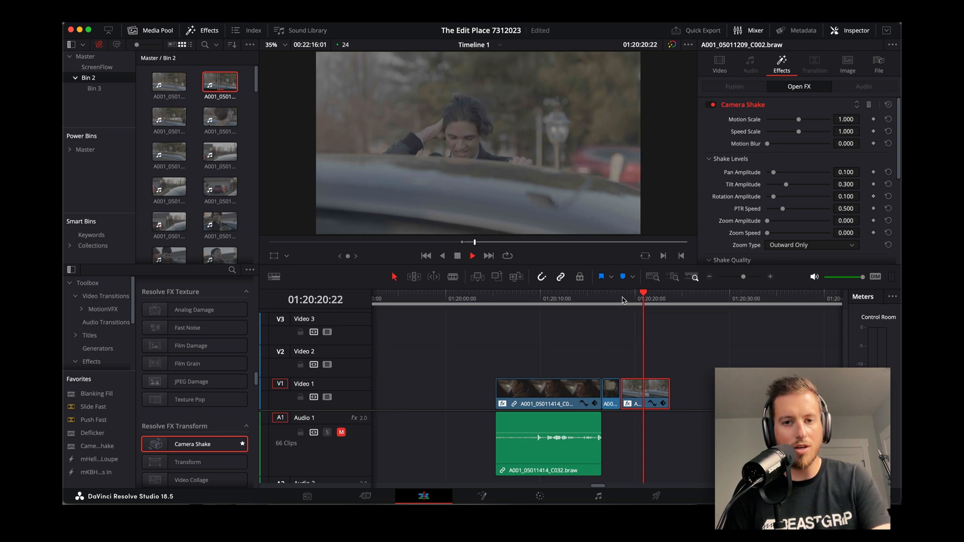
left_click(620, 292)
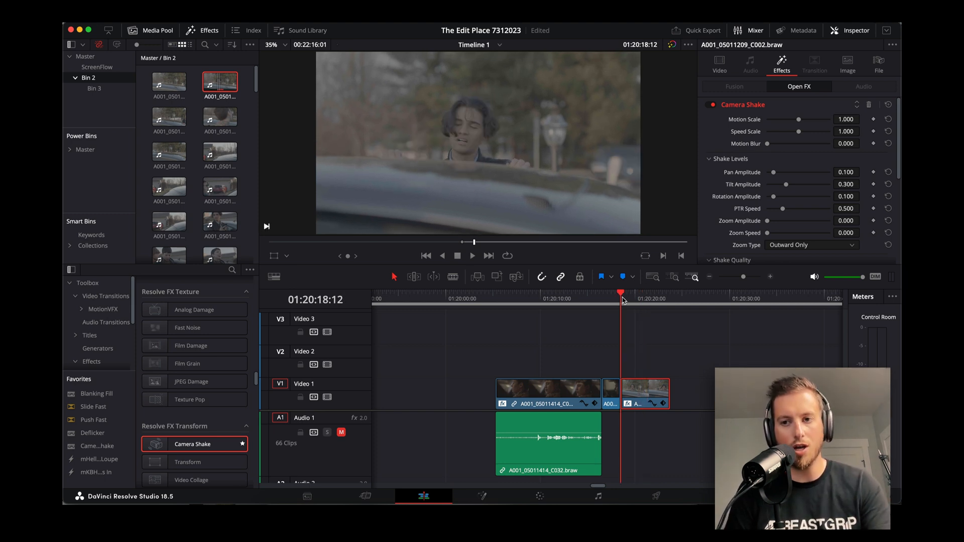
left_click_drag(799, 119, 781, 120)
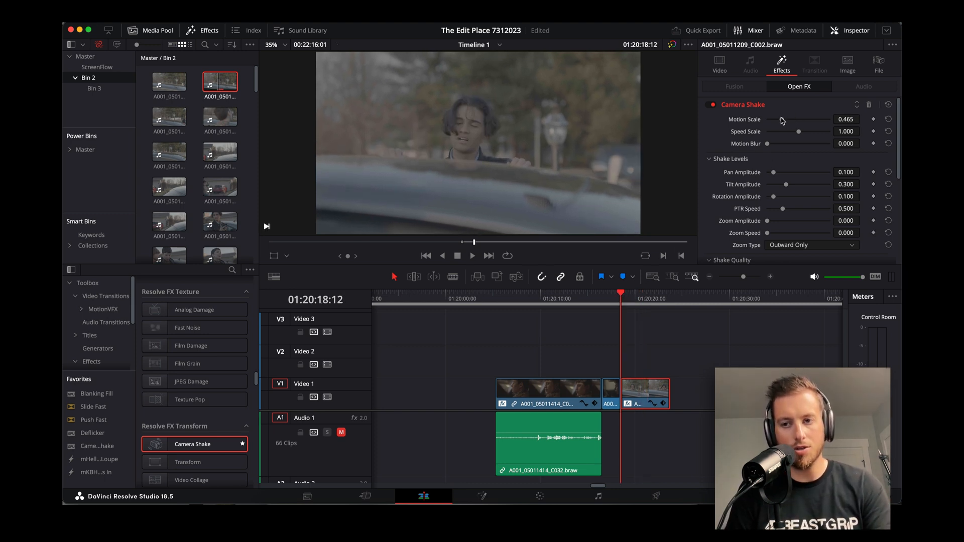
left_click_drag(798, 131, 792, 131)
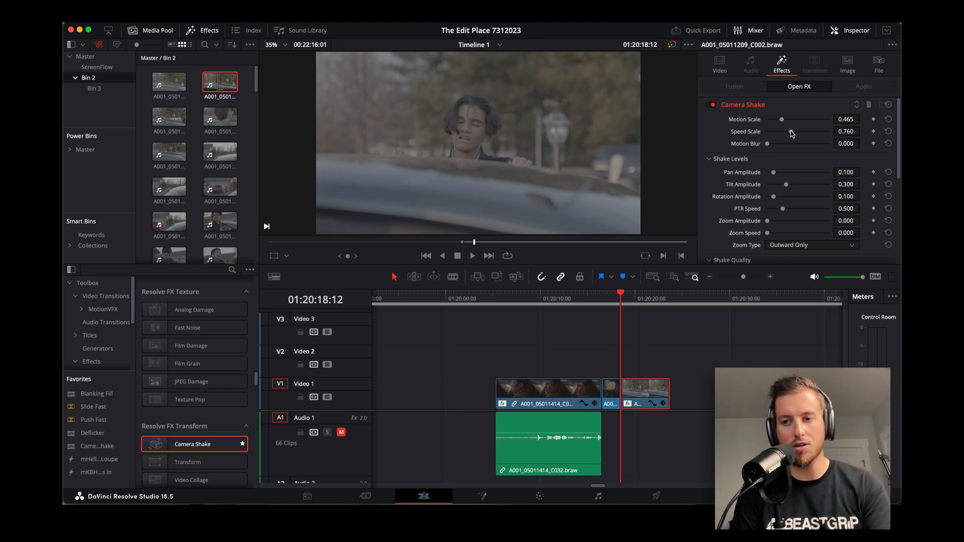
mouse_move(796, 182)
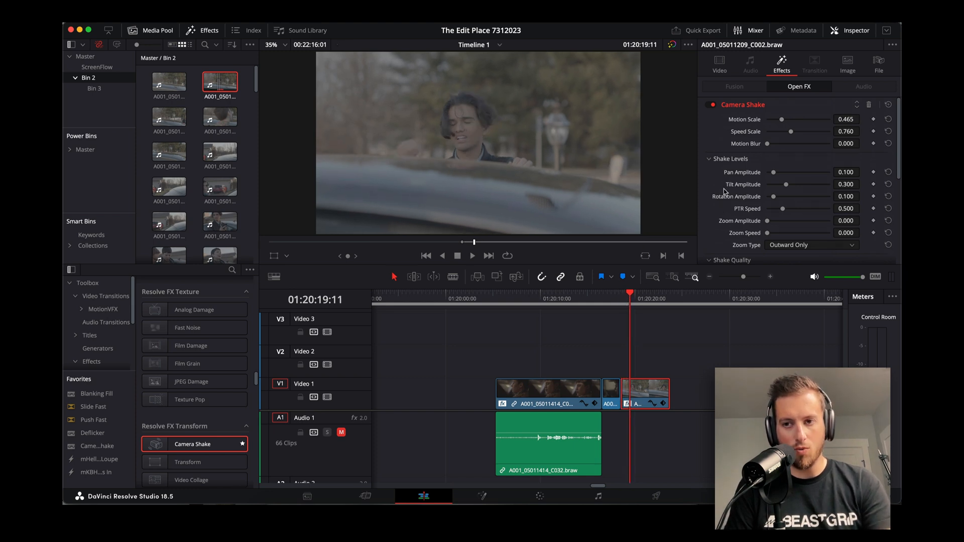
Step: Reduce the shake motion and tilt further, then play back with the effect toggled to compare
left_click_drag(799, 120, 773, 119)
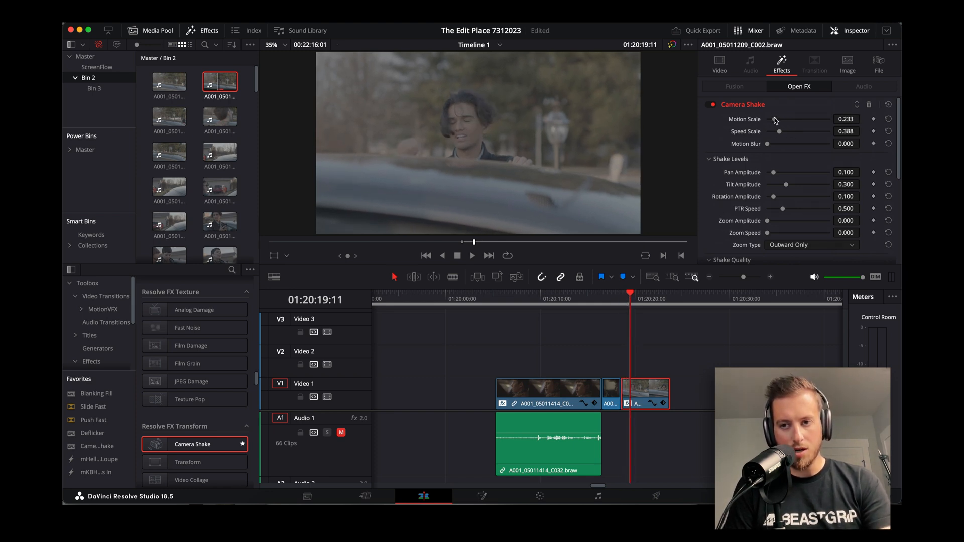
left_click(472, 256)
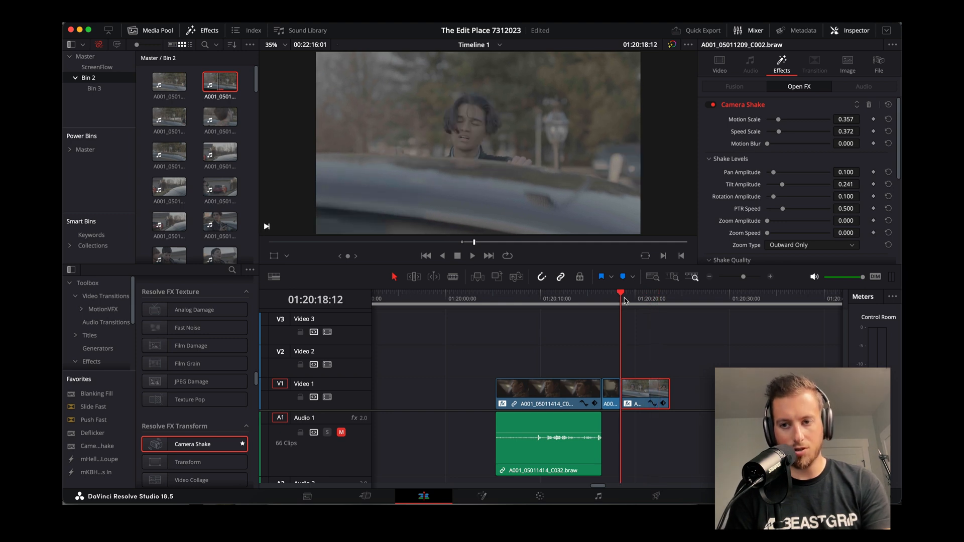
left_click(471, 255)
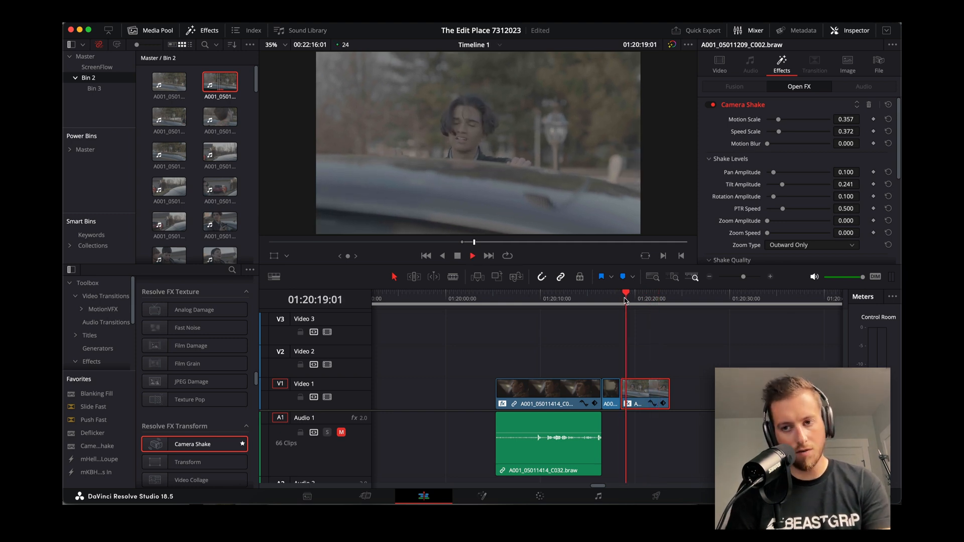
scroll("down", 3)
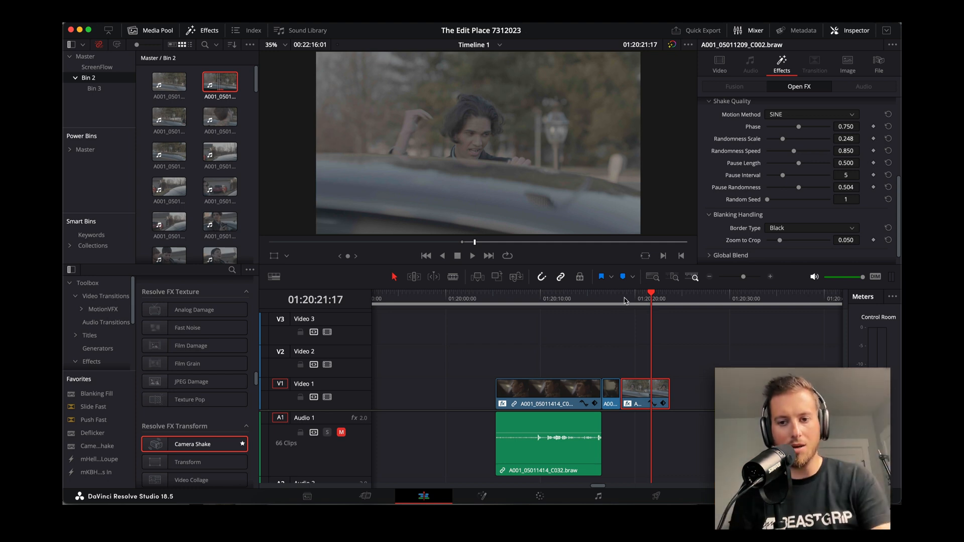
left_click(472, 256)
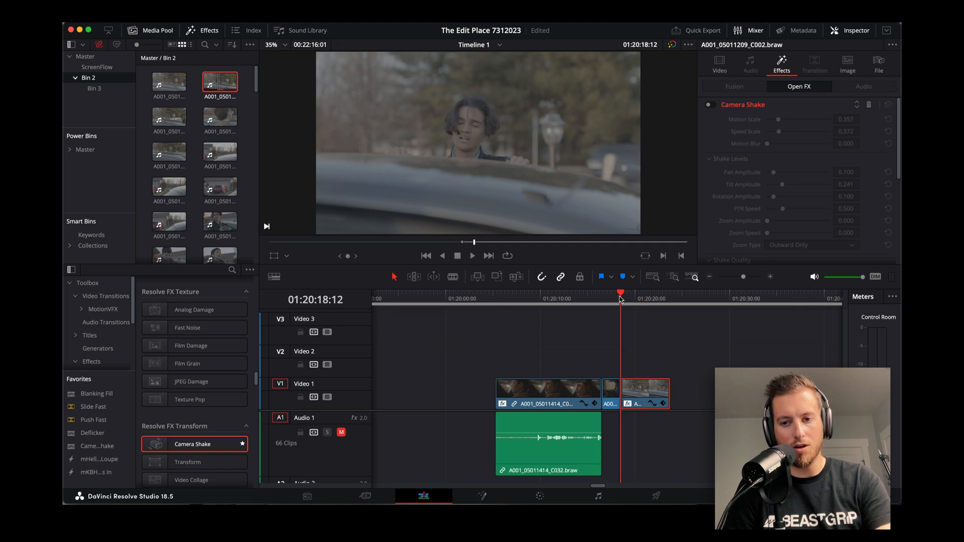
left_click(472, 256)
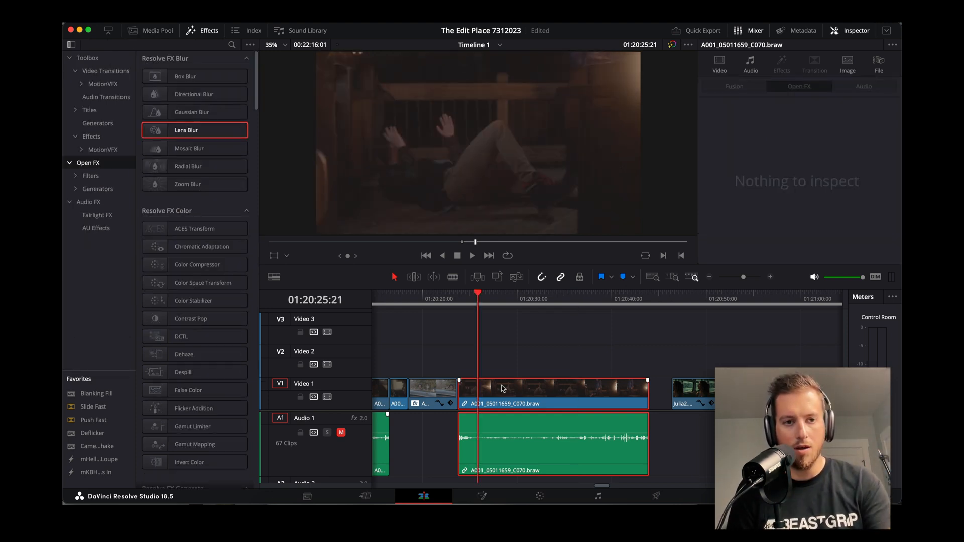
Step: On the Color page, limit Lens Blur on node 02 with an enlarged, softly feathered Circle window
left_click(539, 496)
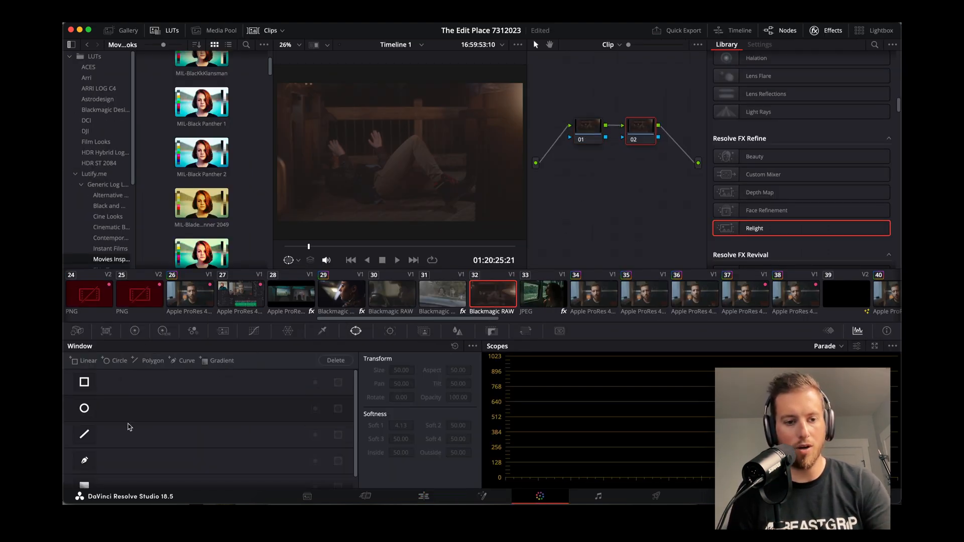
left_click(84, 409)
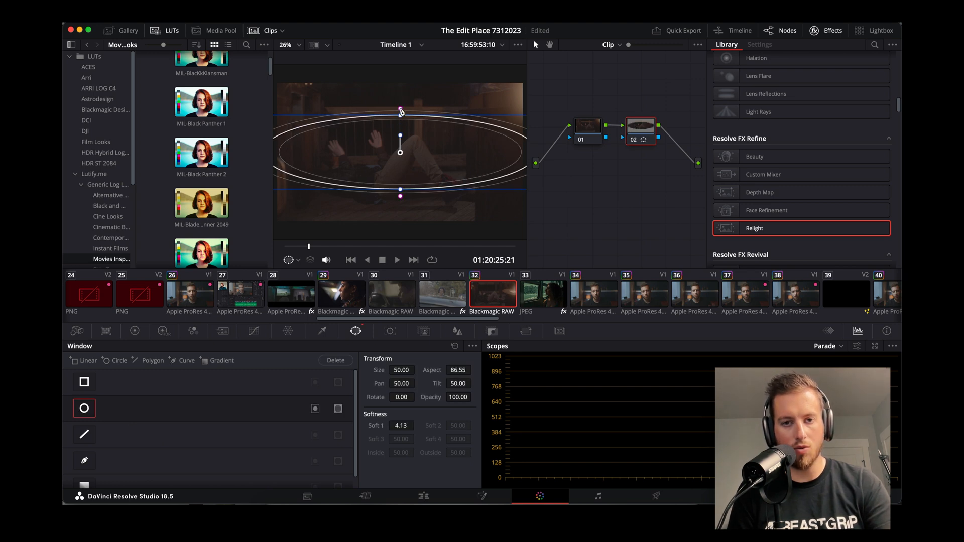
left_click_drag(400, 111, 400, 107)
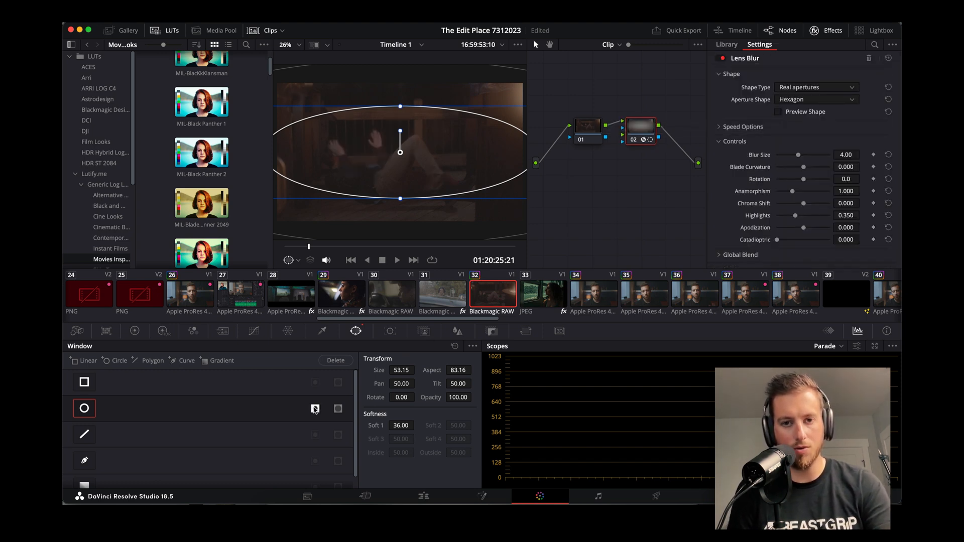
left_click(726, 44)
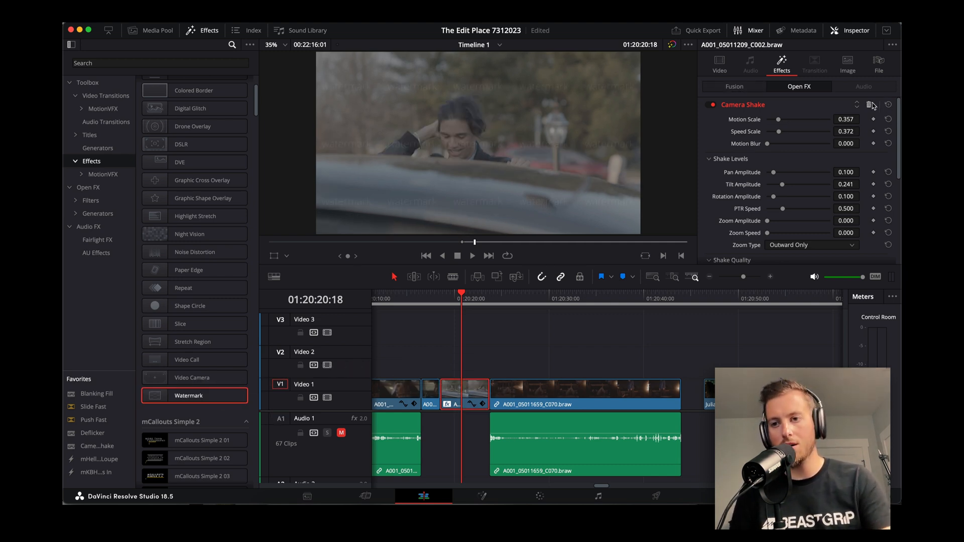
Step: Remove Camera Shake and set up a Watermark with the text 'MIC'
left_click(872, 104)
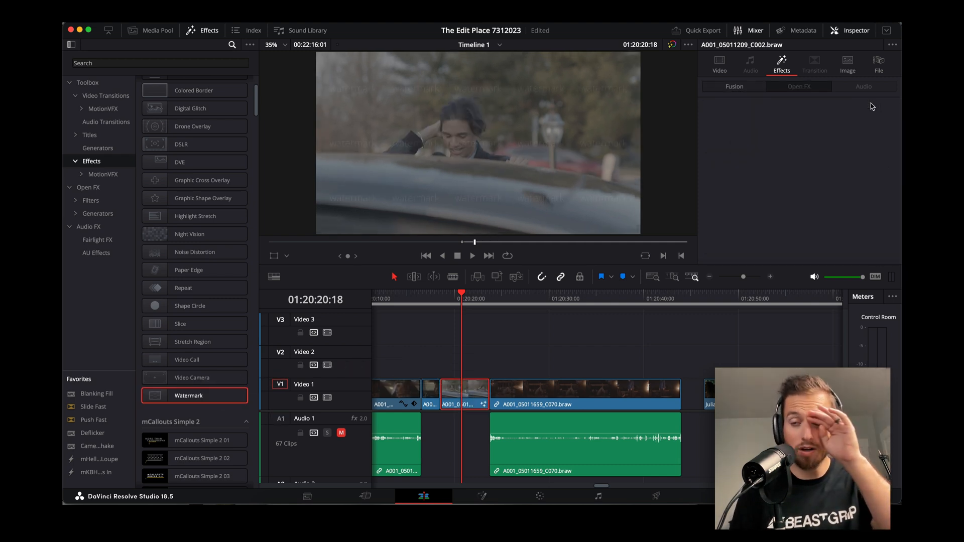
left_click(719, 64)
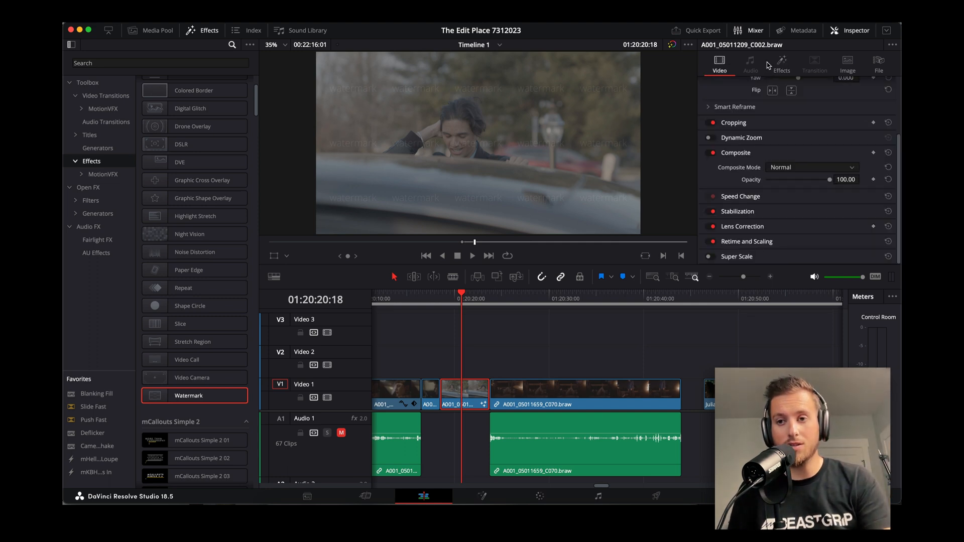
left_click(781, 64)
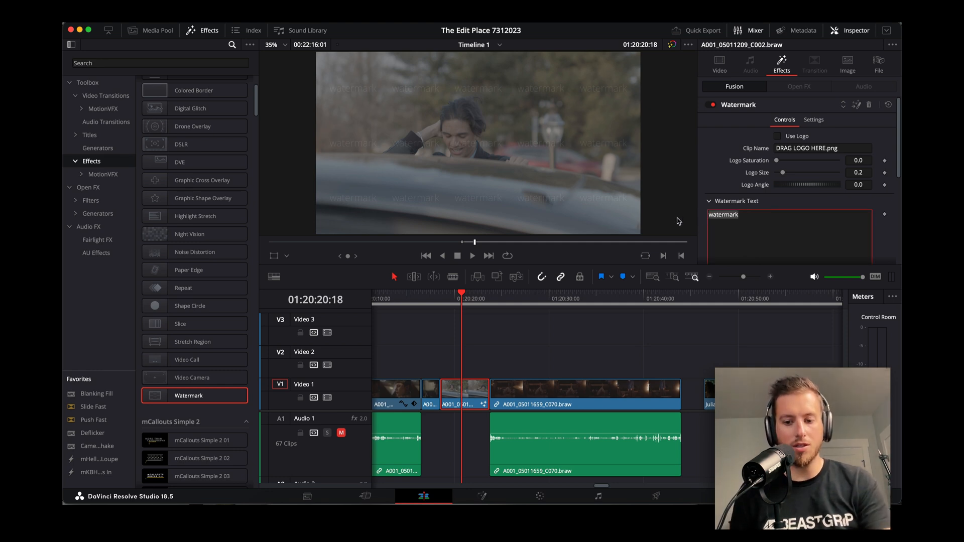
type("MICHAEL TOBIN")
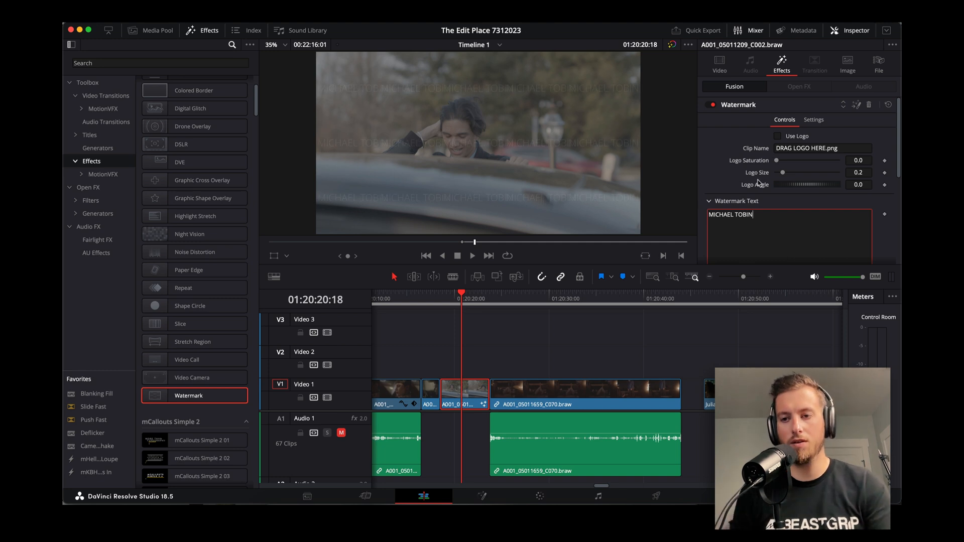
Step: Make the watermark text Bold and black
left_click(820, 196)
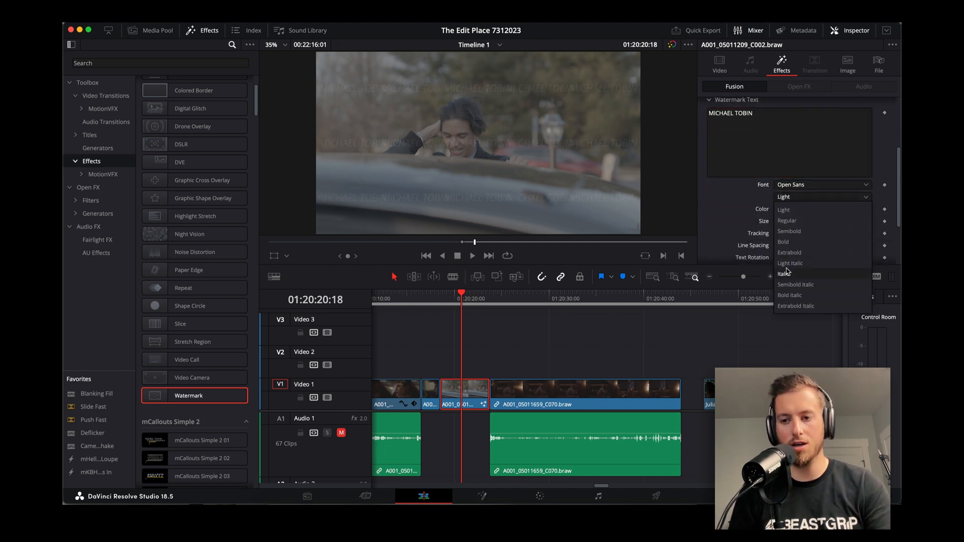
left_click(782, 242)
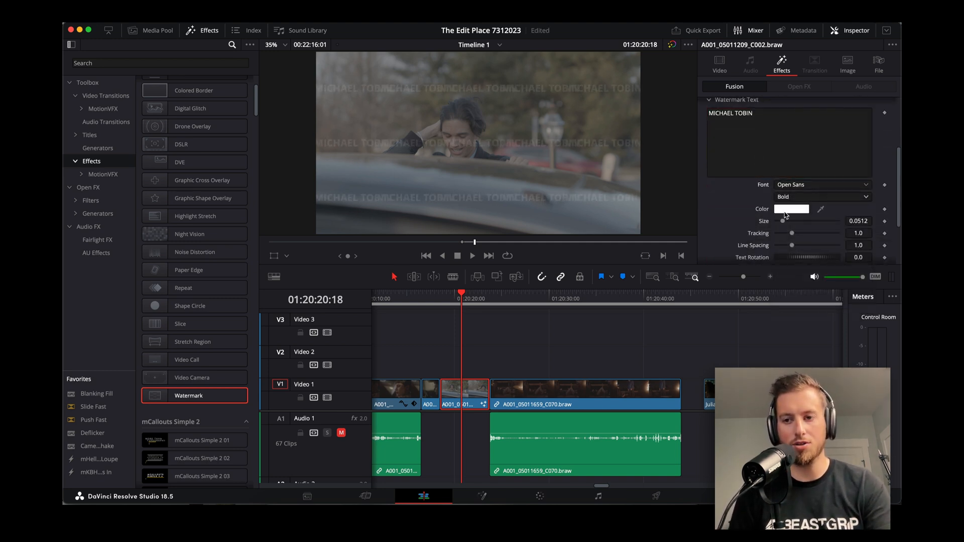
left_click(792, 209)
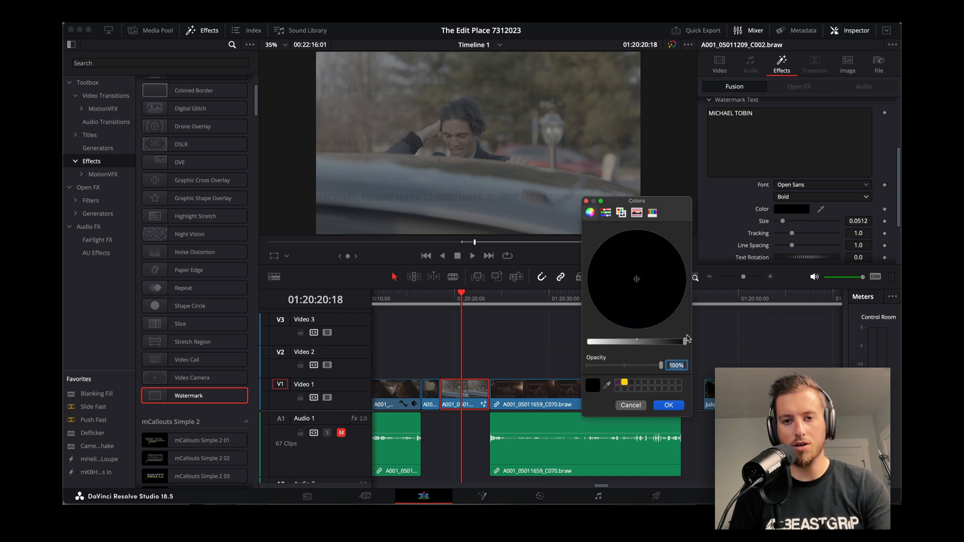
left_click(668, 404)
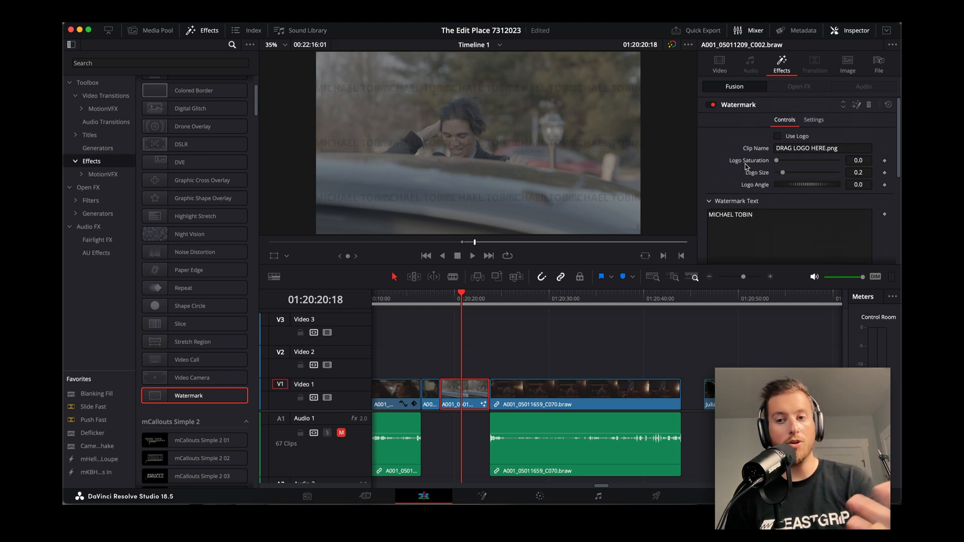
Step: Switch the watermark to Use Logo, enlarging the logo and tilting it slightly
left_click(157, 30)
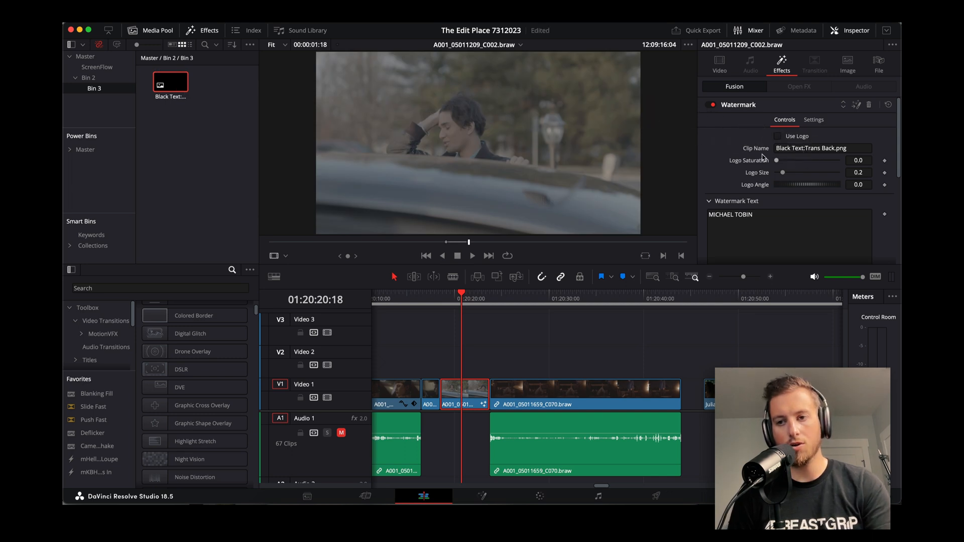
left_click(777, 136)
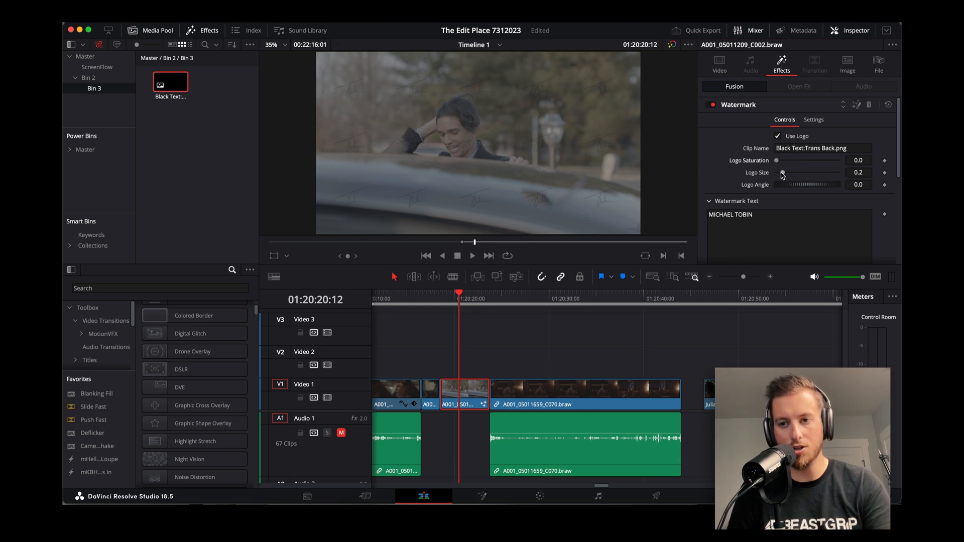
left_click_drag(782, 173, 790, 173)
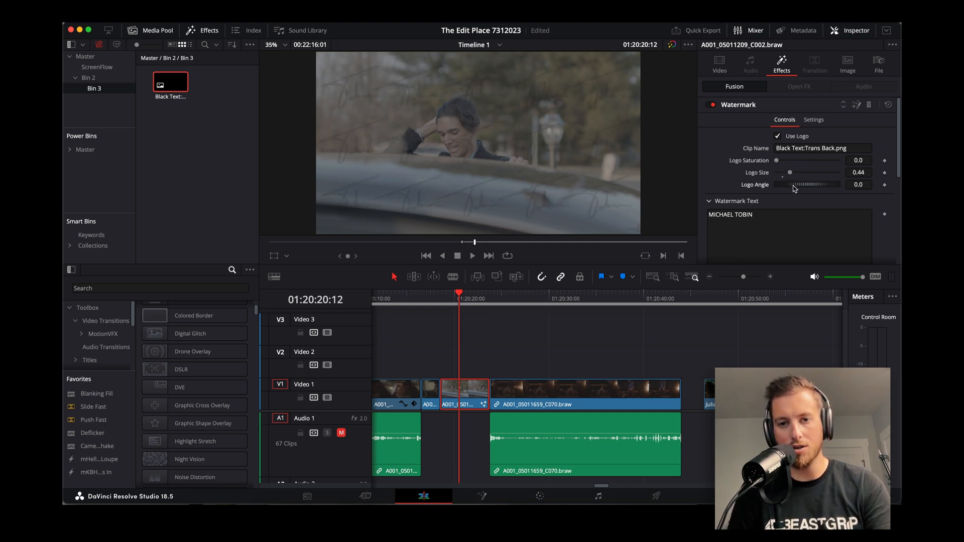
left_click_drag(790, 185, 808, 185)
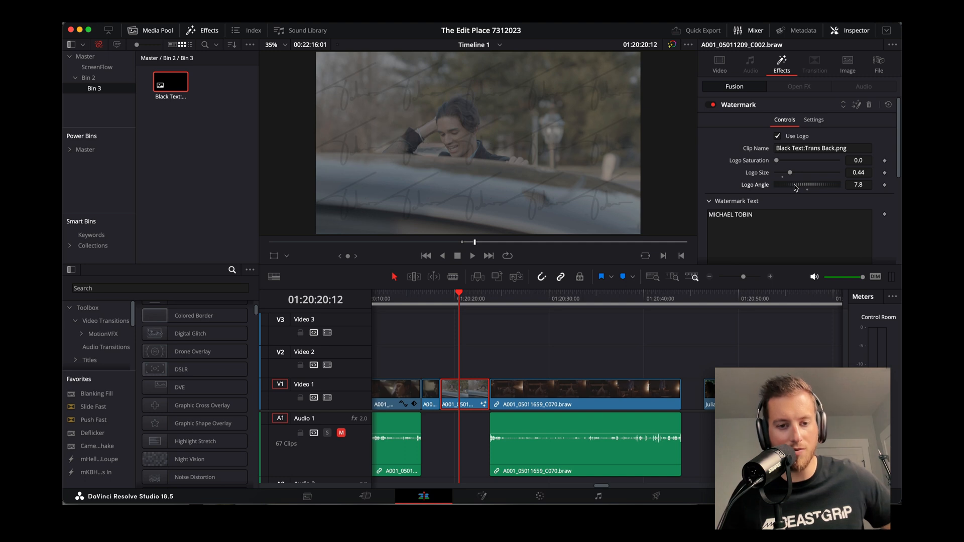
type("color")
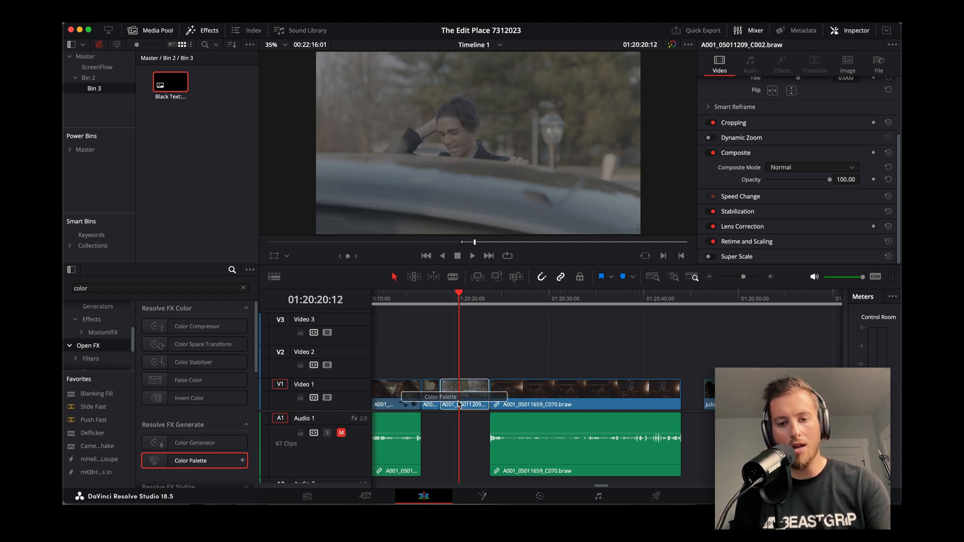
Step: Drag Color Palette onto the portrait clip to show its eight dominant colour swatches
left_click_drag(189, 460, 464, 393)
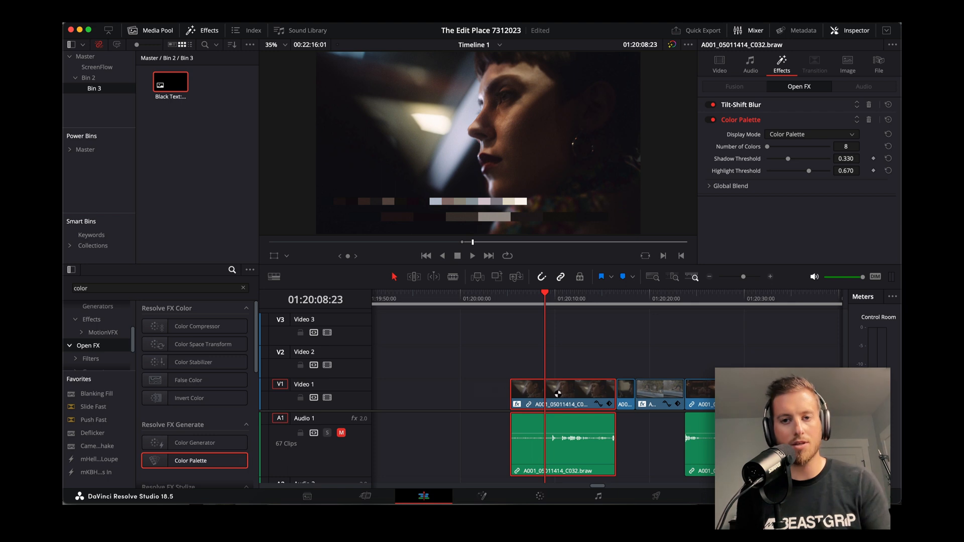
mouse_move(558, 394)
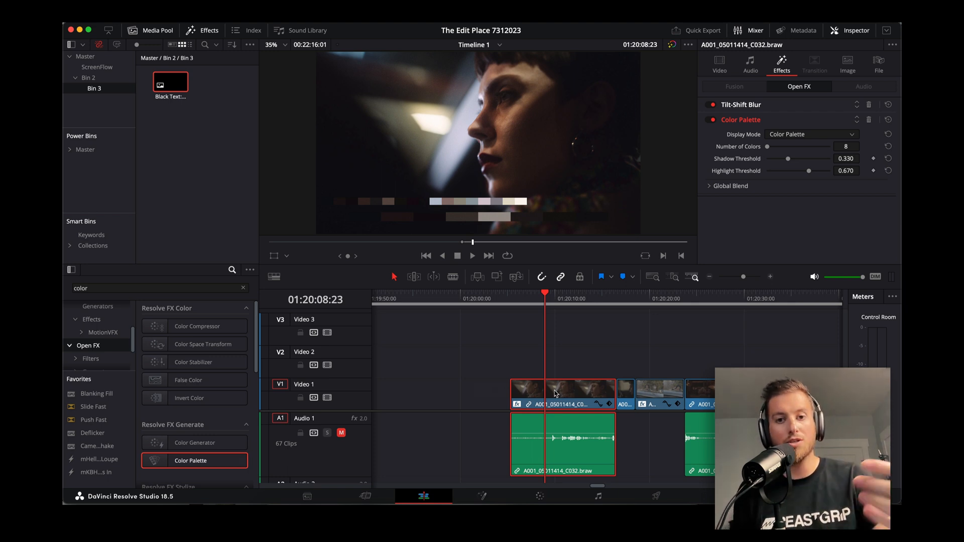